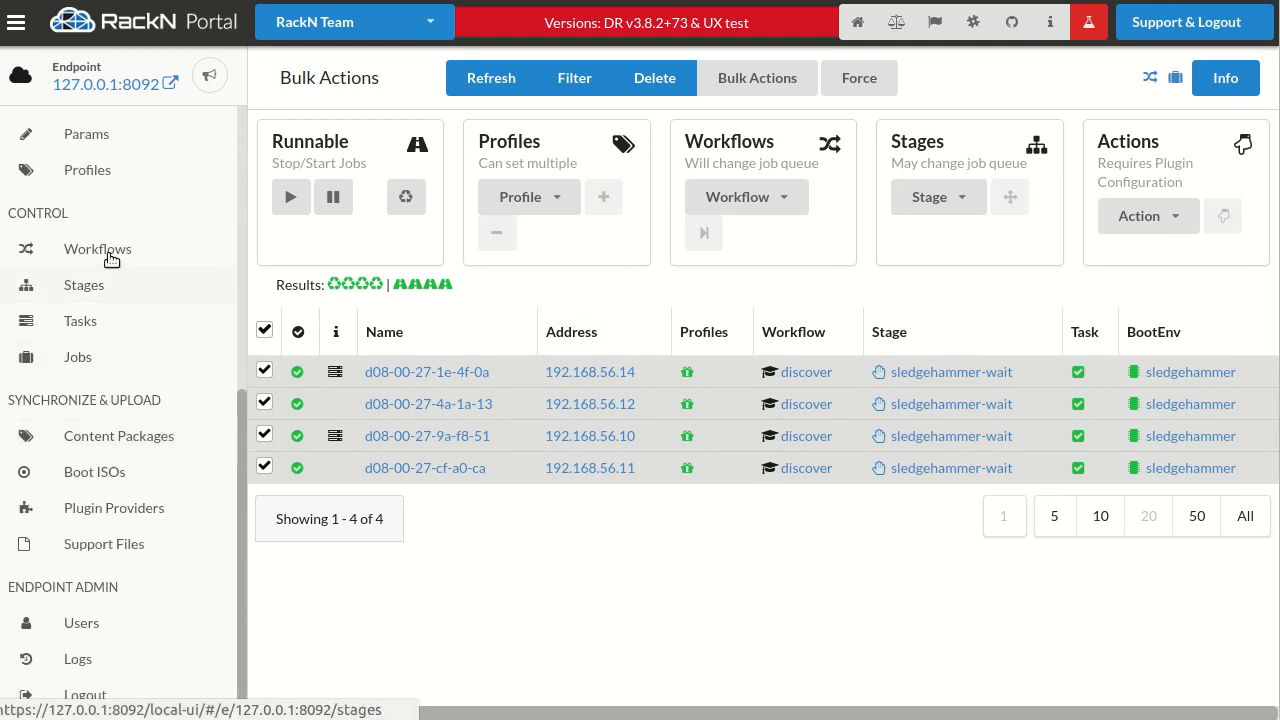
Step: Show the clone-sync workflow's stages: cluster-add, wait-time, cluster-remove, cluster-sync, none
click(96, 248)
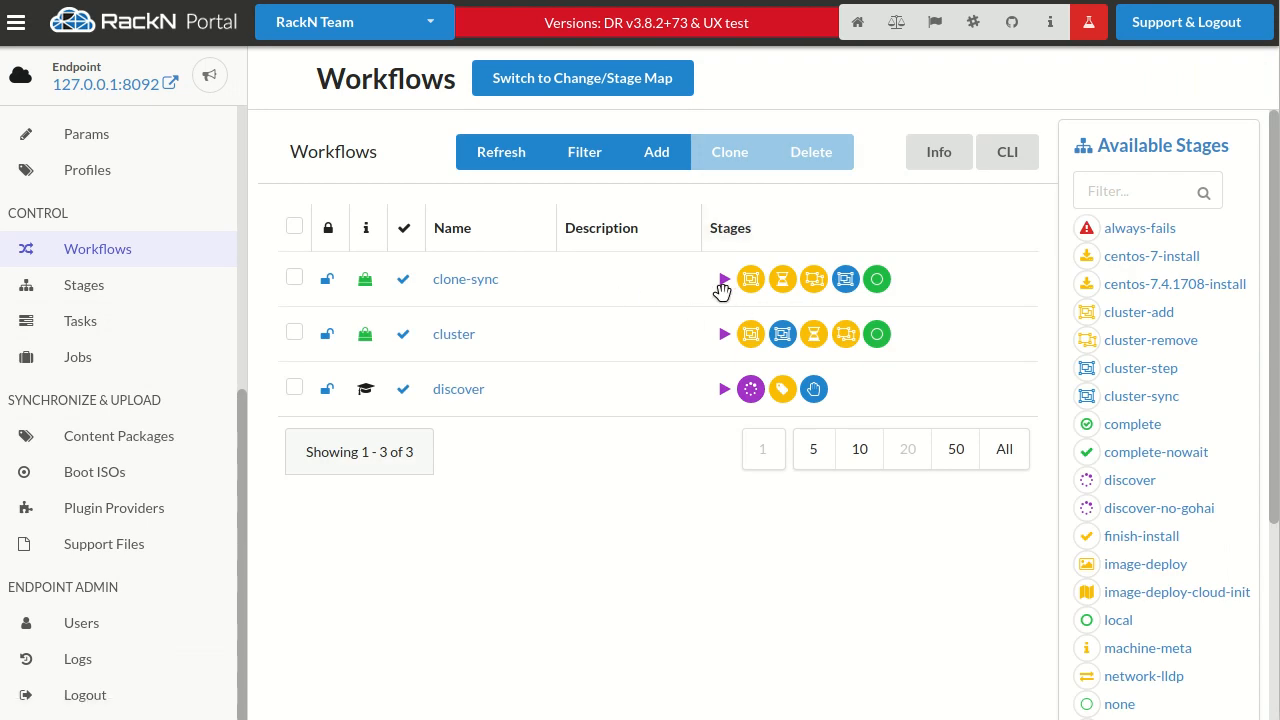
mouse_move(756, 288)
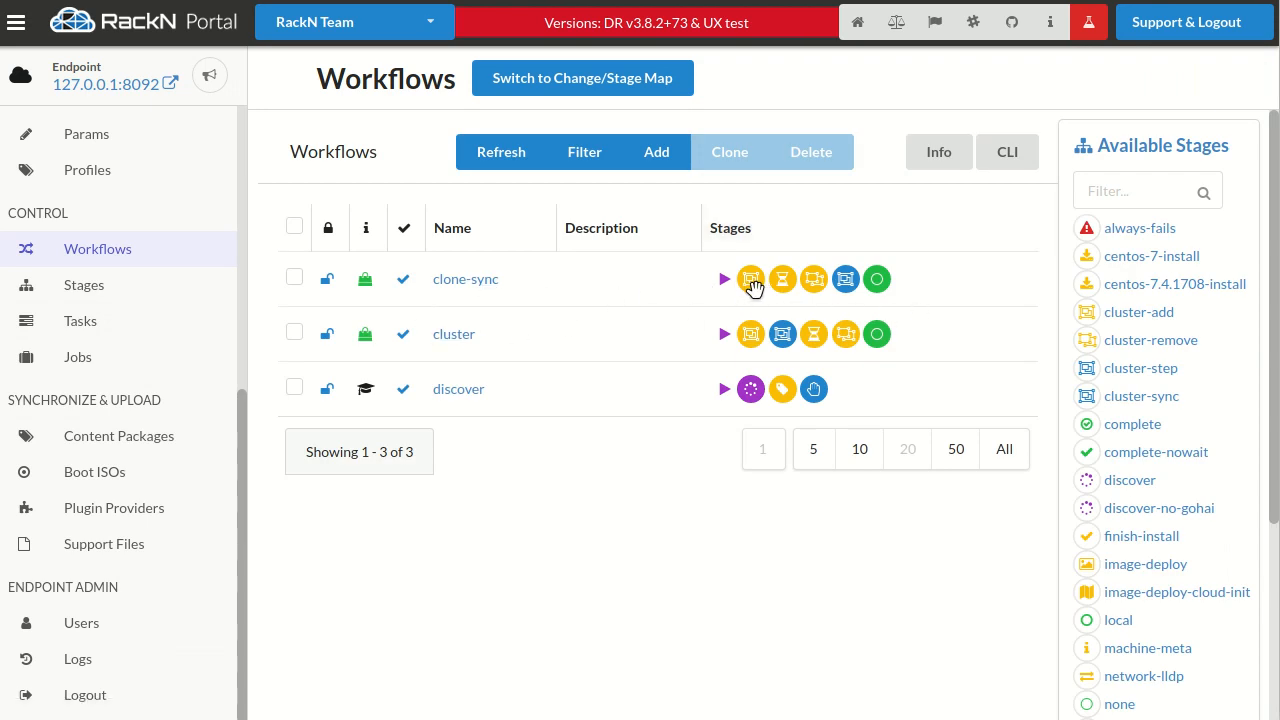
click(294, 276)
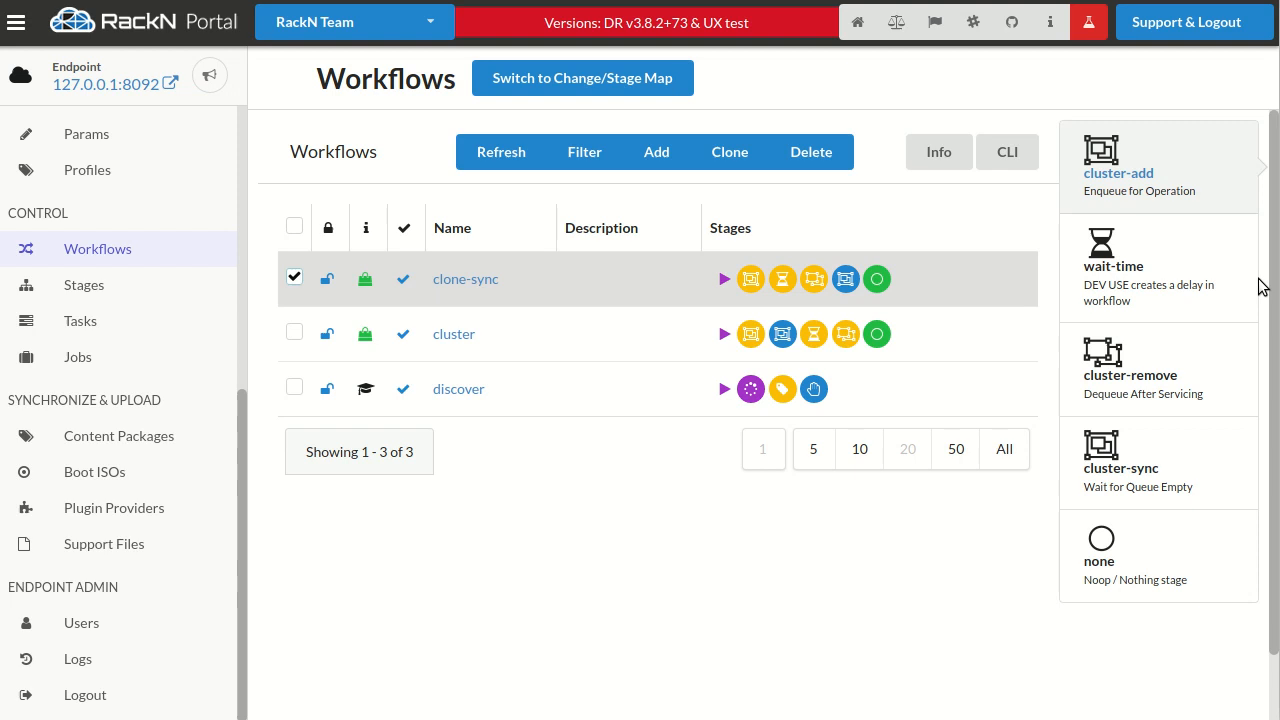
mouse_move(878, 304)
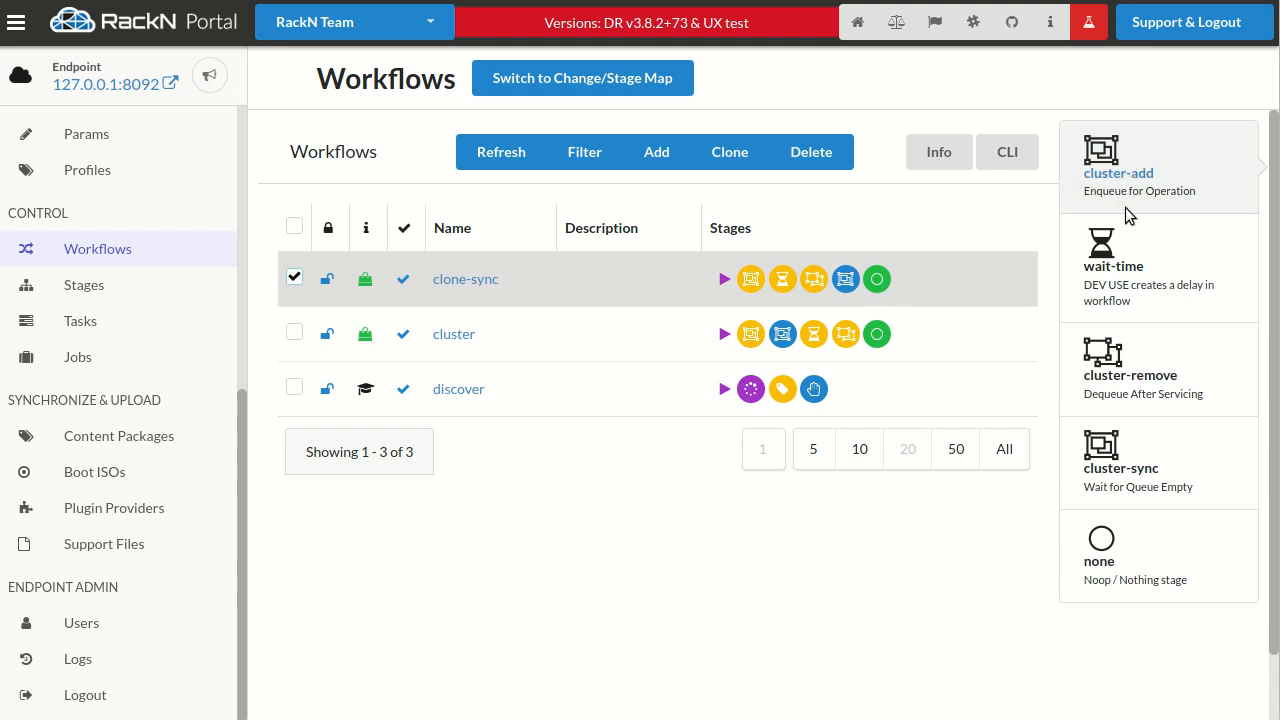
mouse_move(1128, 198)
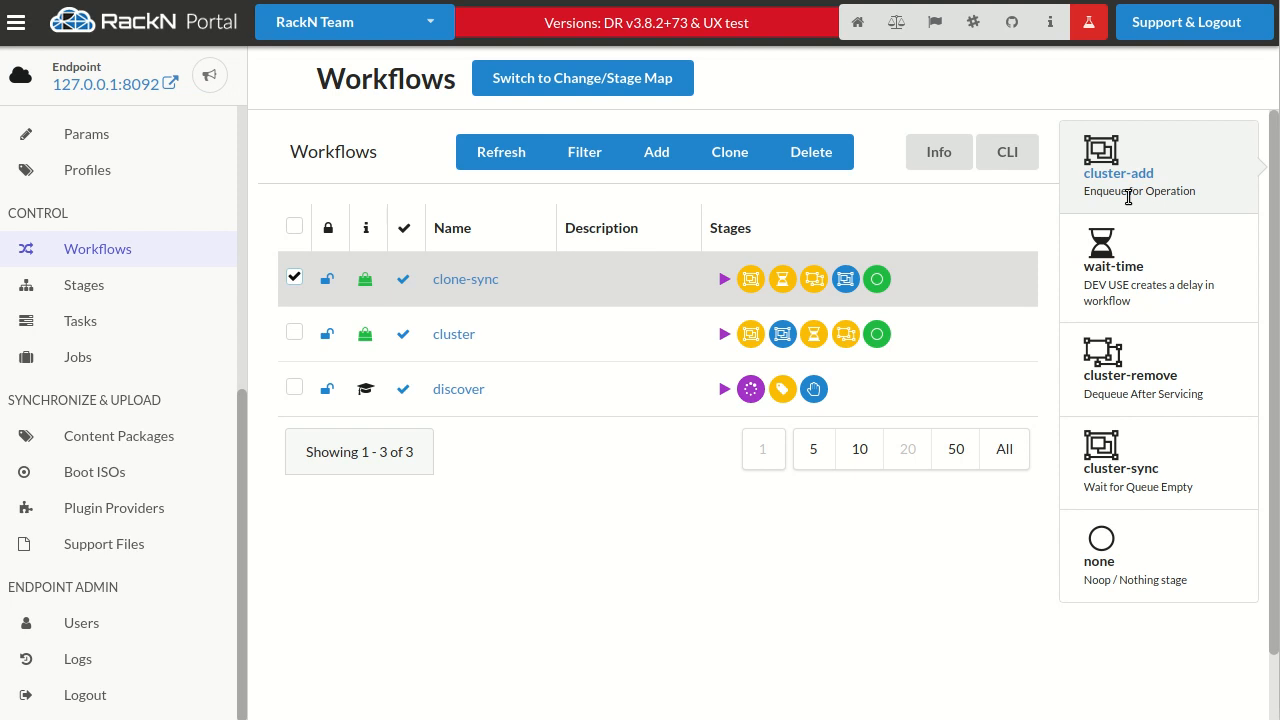
mouse_move(1132, 210)
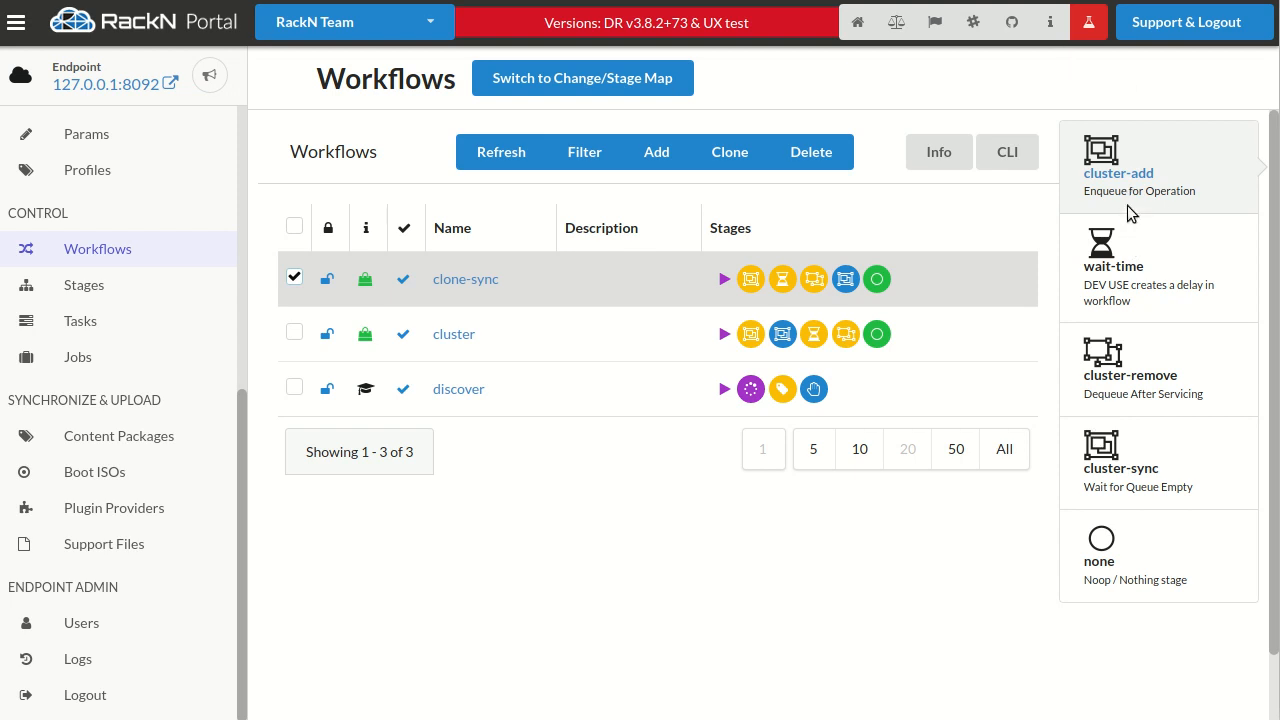
mouse_move(1110, 164)
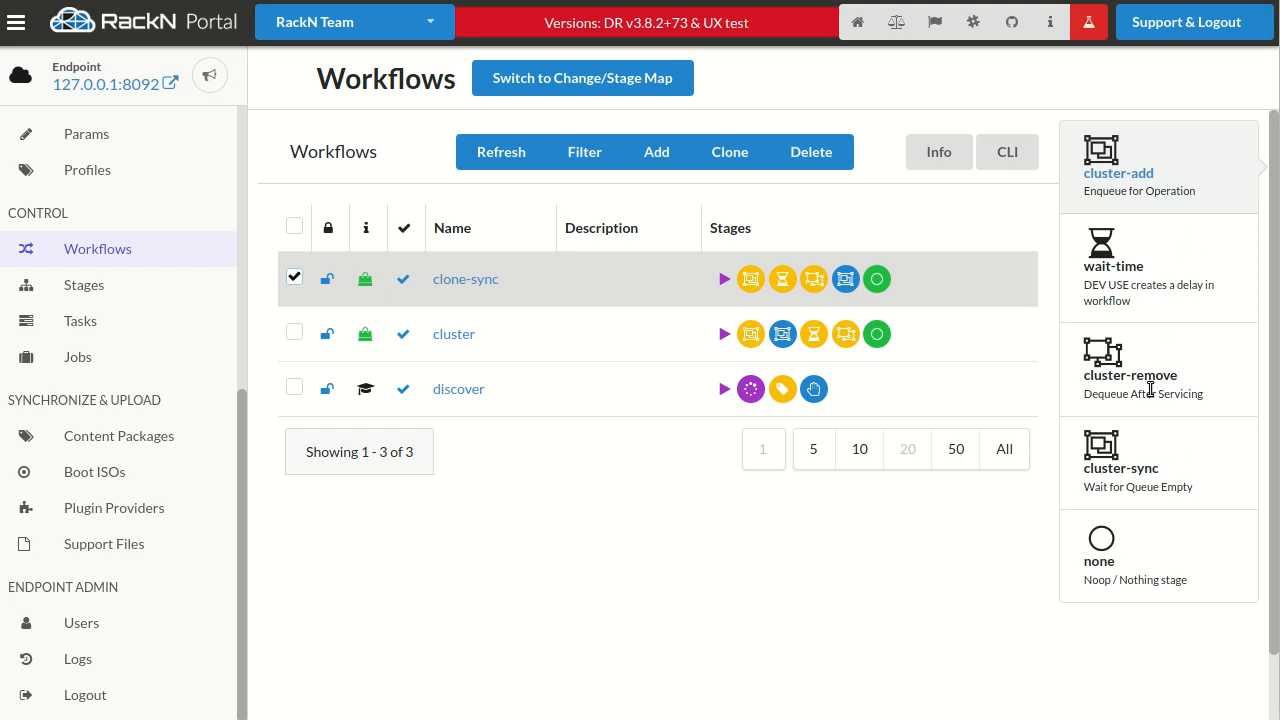
mouse_move(548, 388)
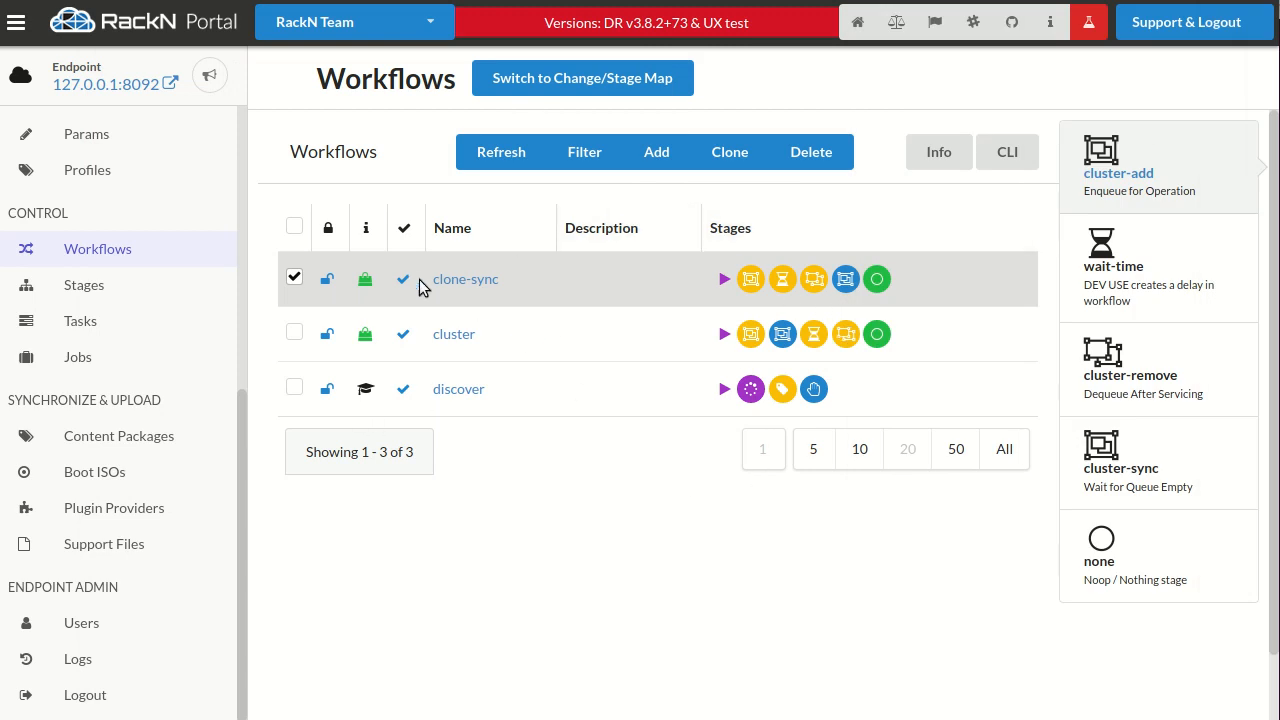
mouse_move(750, 280)
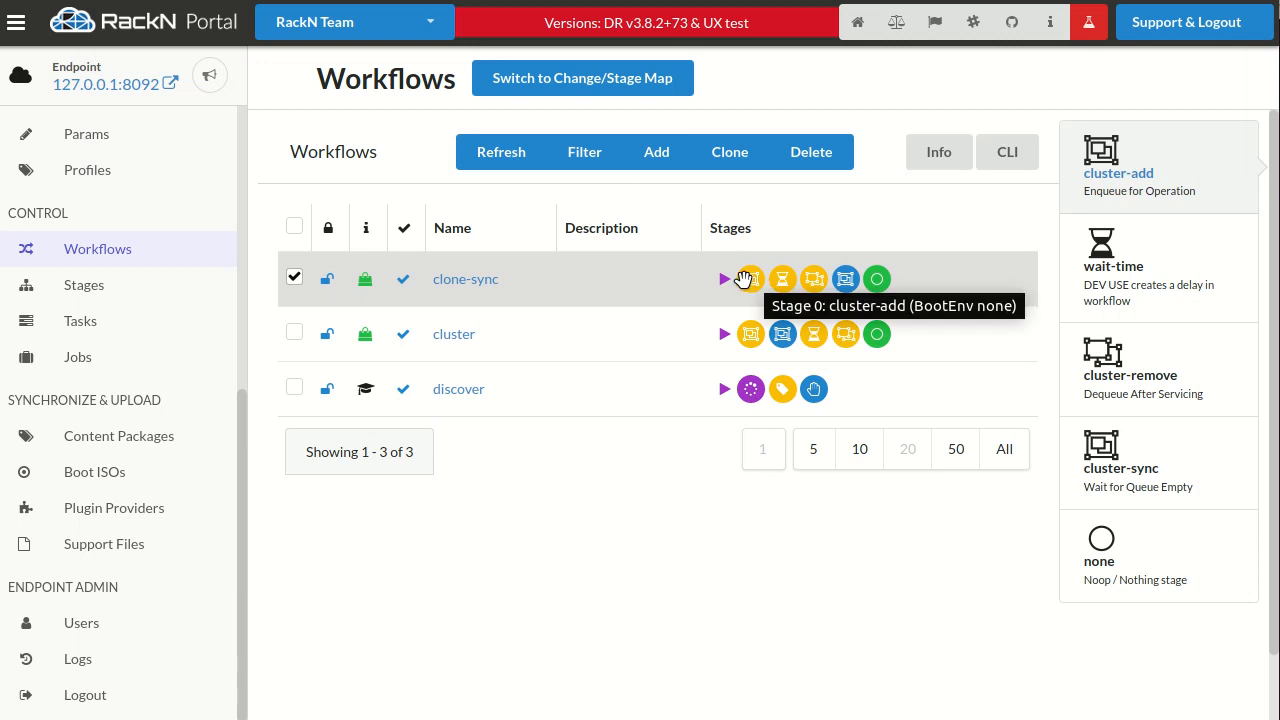
mouse_move(556, 340)
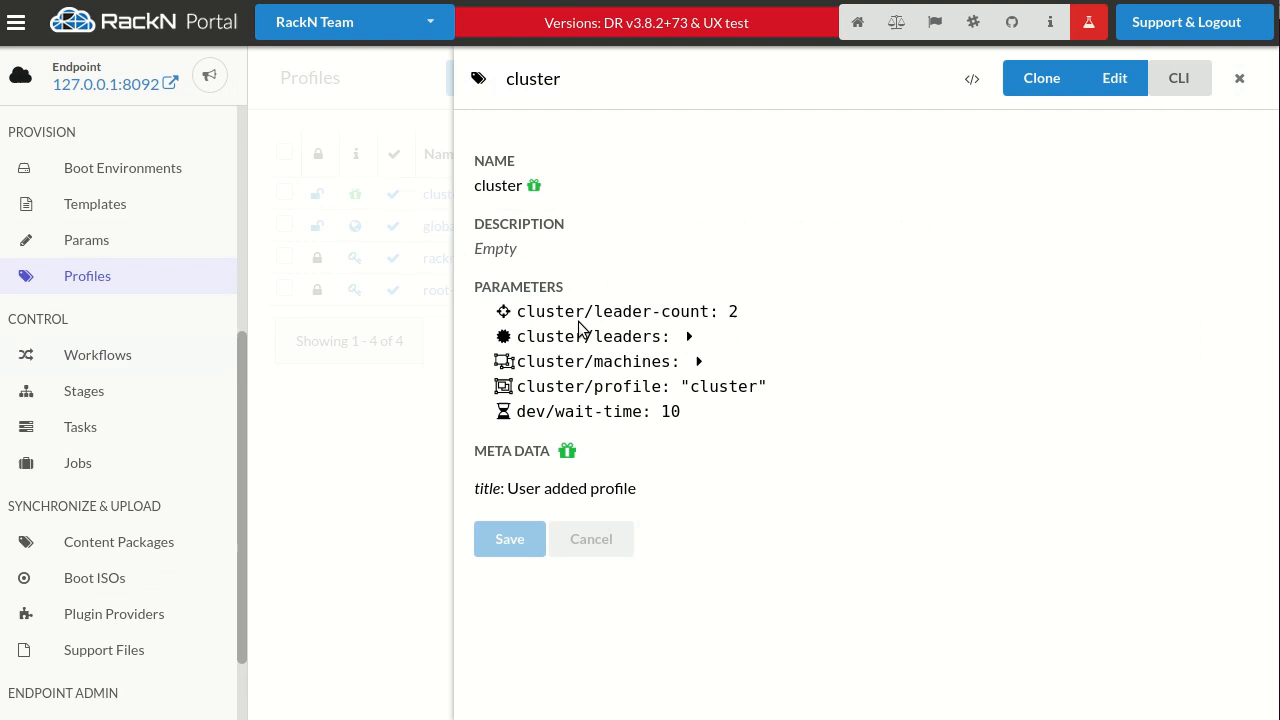
Step: Edit the cluster profile, remove its cluster/leaders parameter, and save it
click(1112, 78)
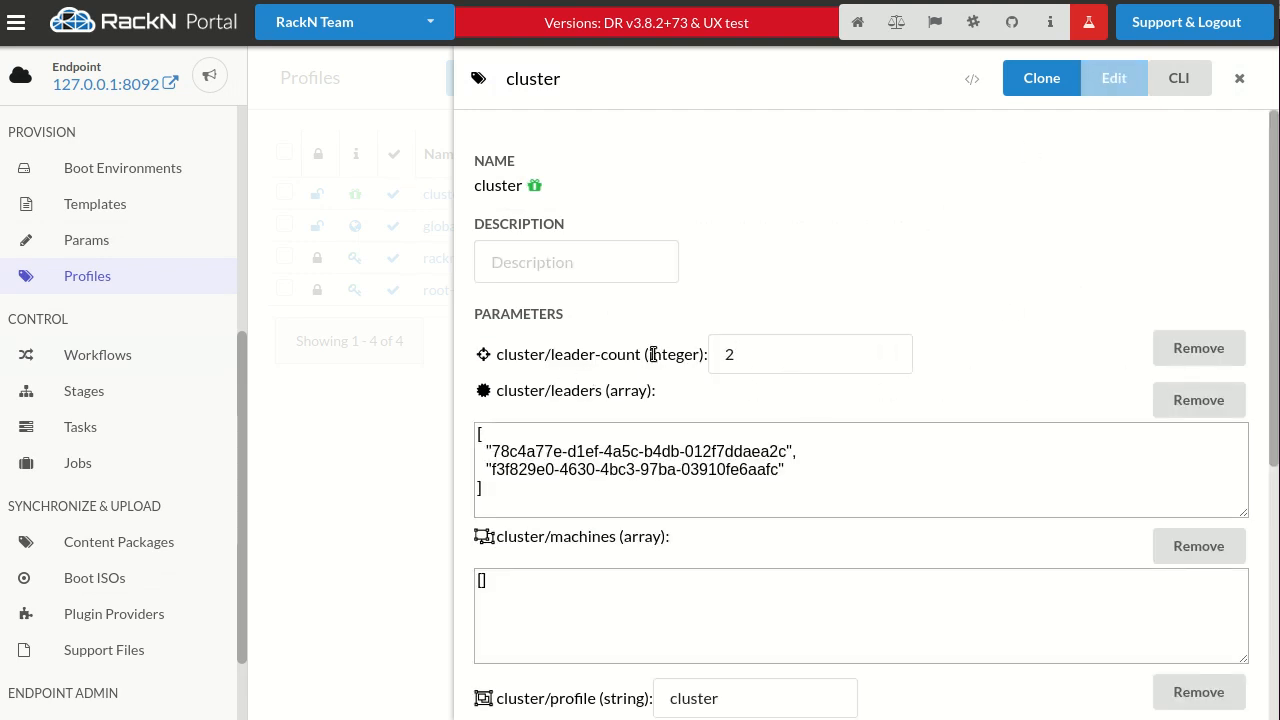
scroll(down, 3)
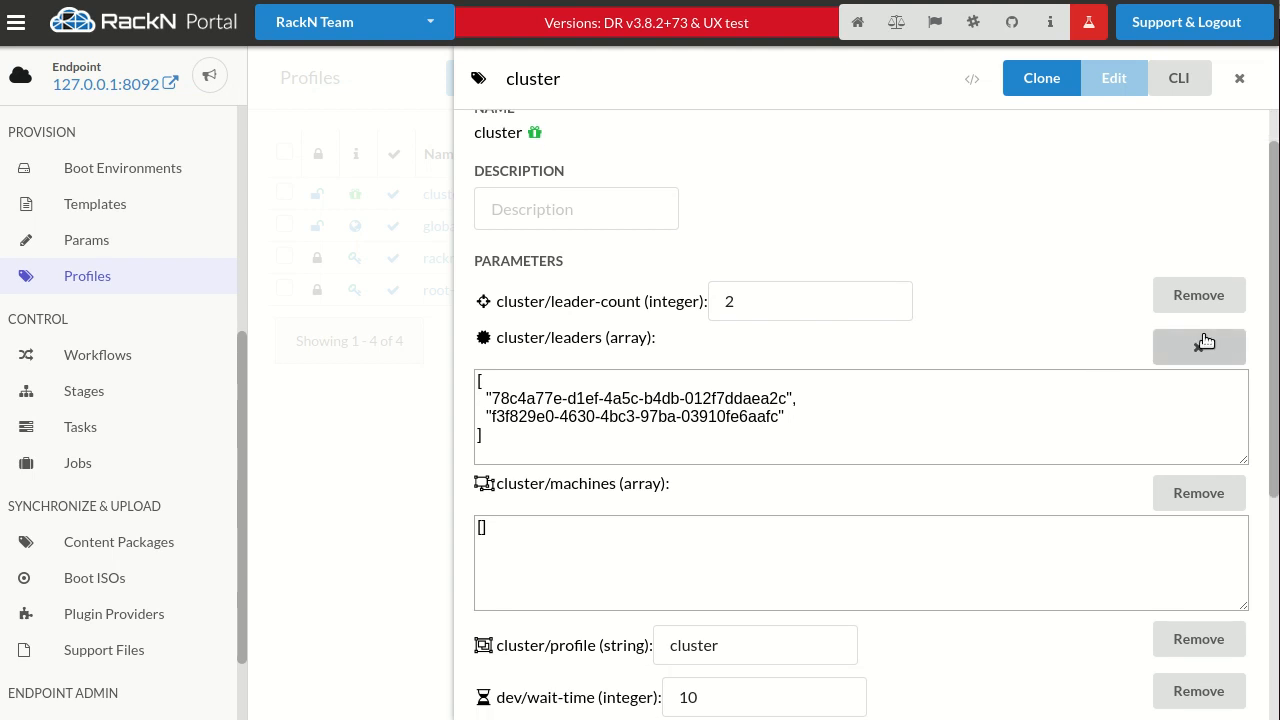
click(1200, 340)
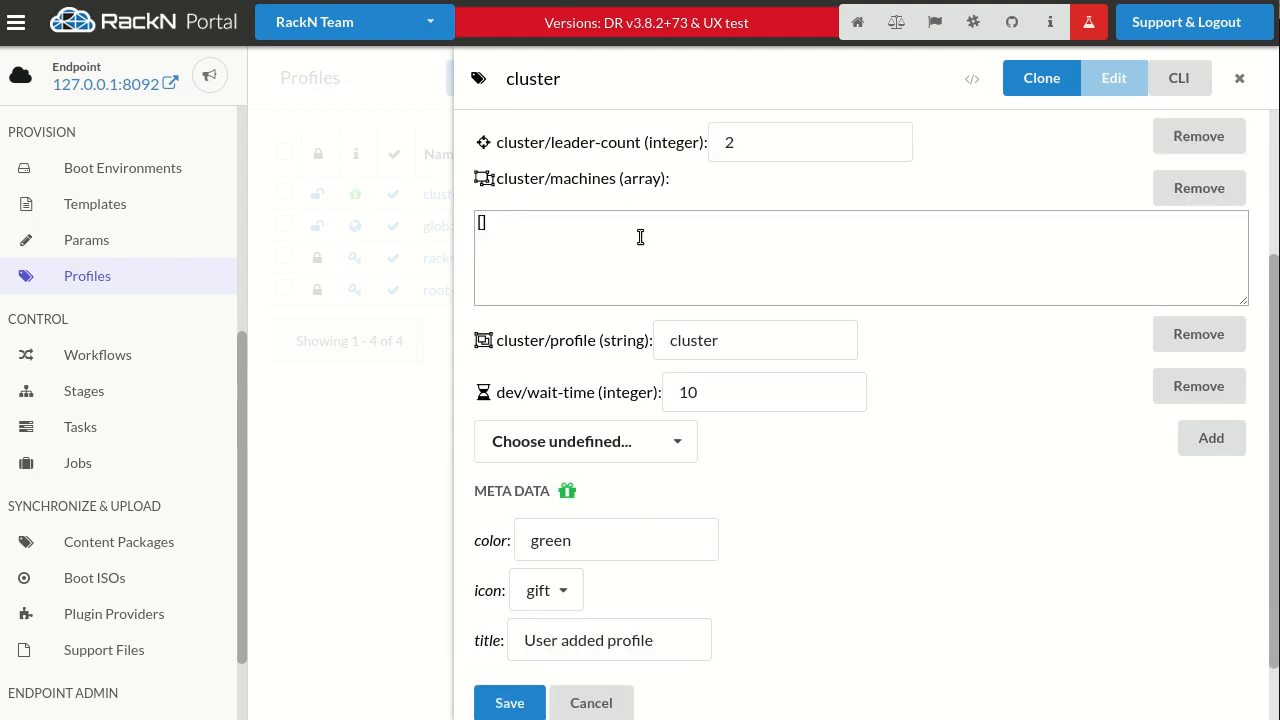
mouse_move(584, 186)
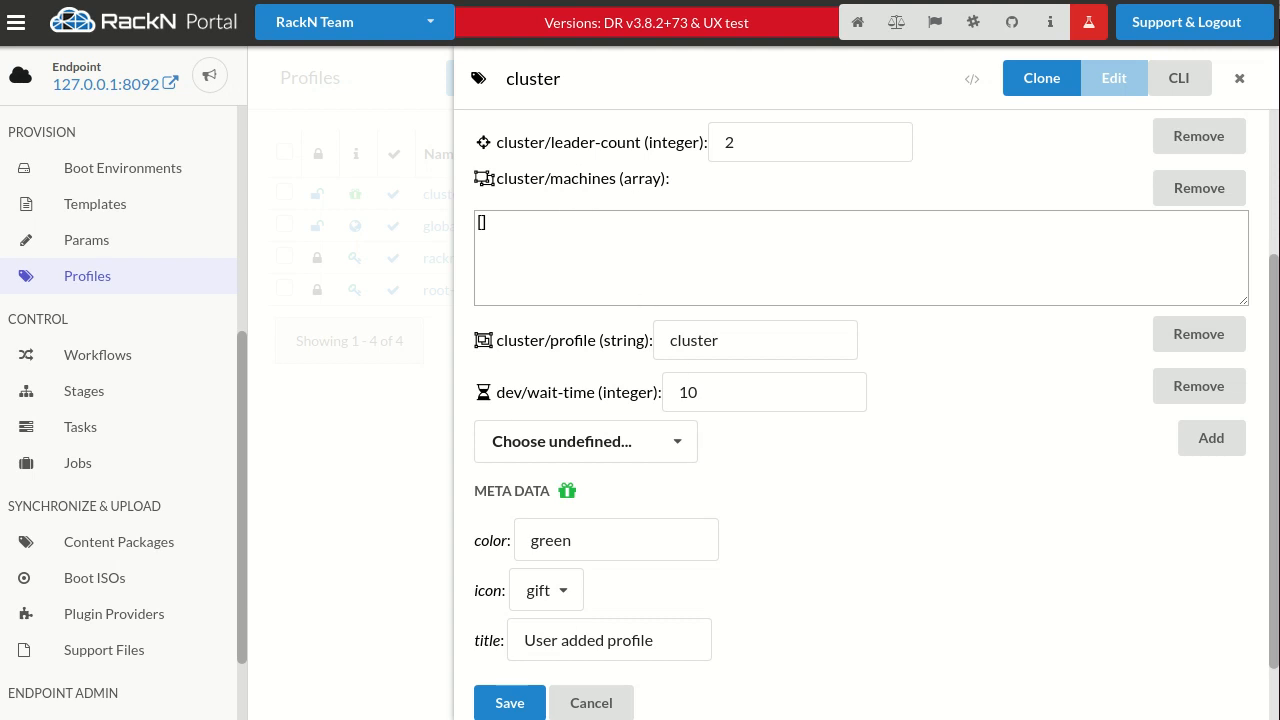
click(1240, 78)
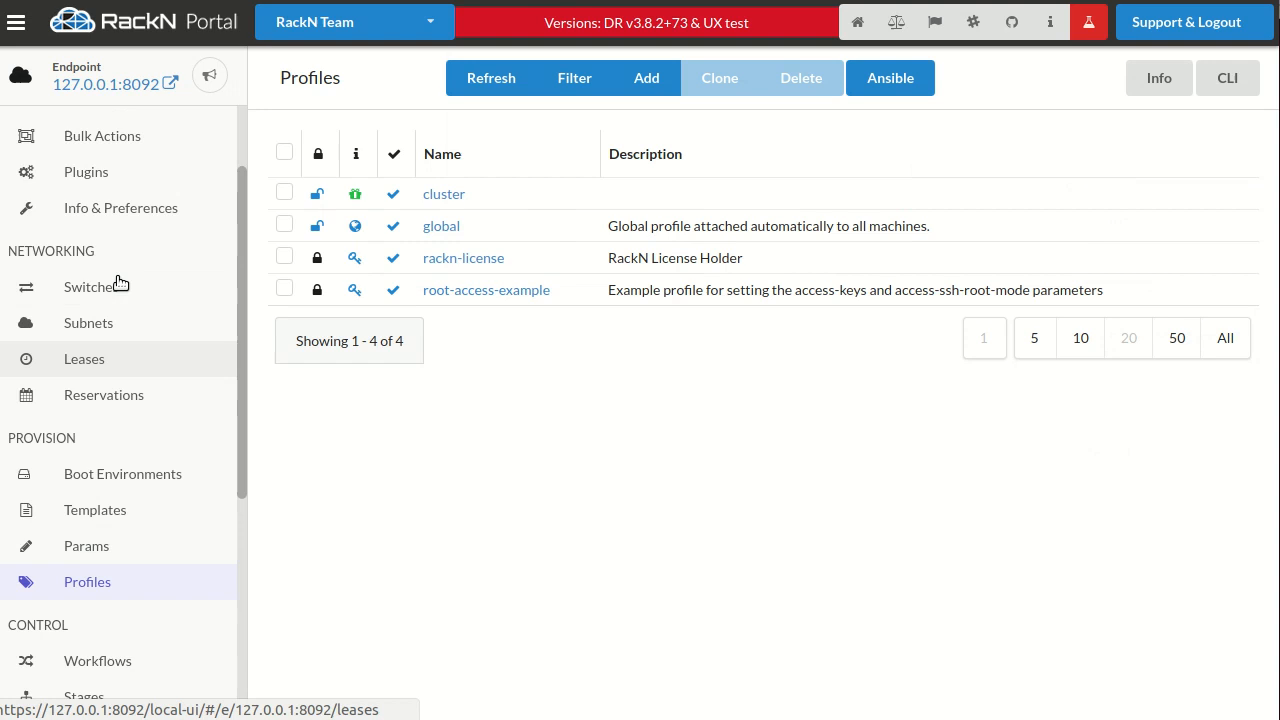
Step: Assign the cluster workflow to all four machines through Bulk Actions
click(92, 212)
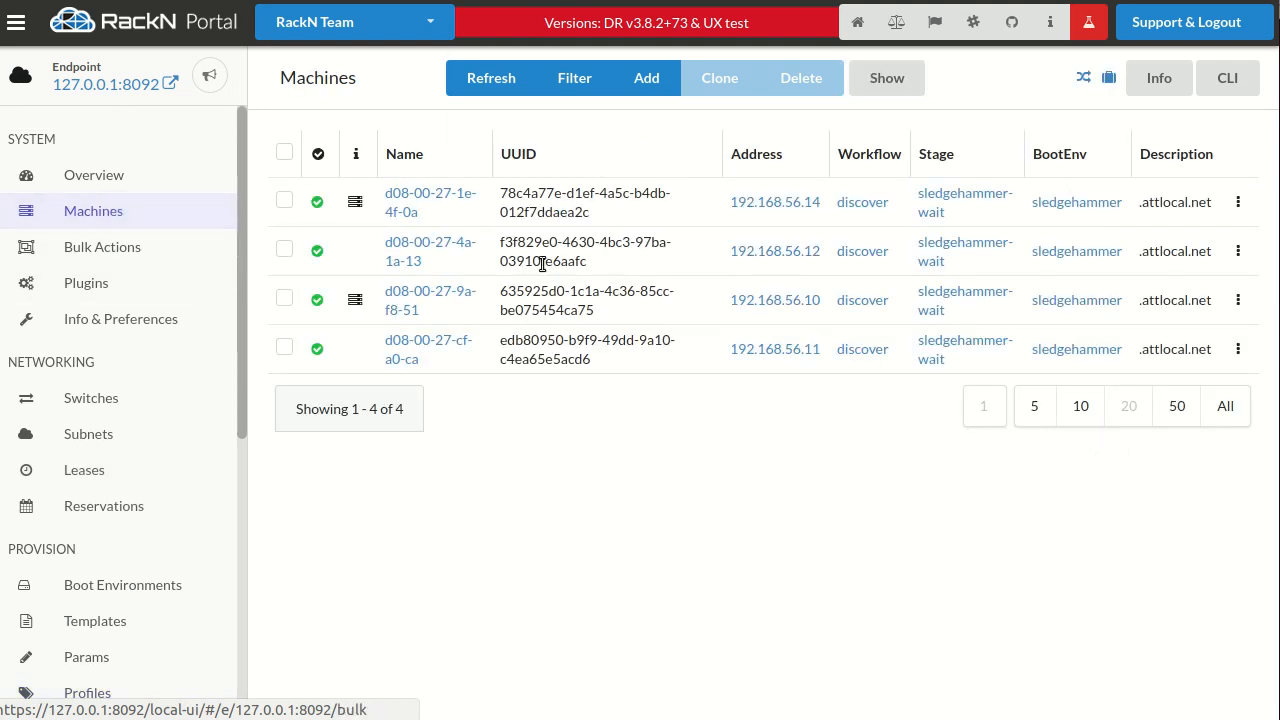
click(102, 248)
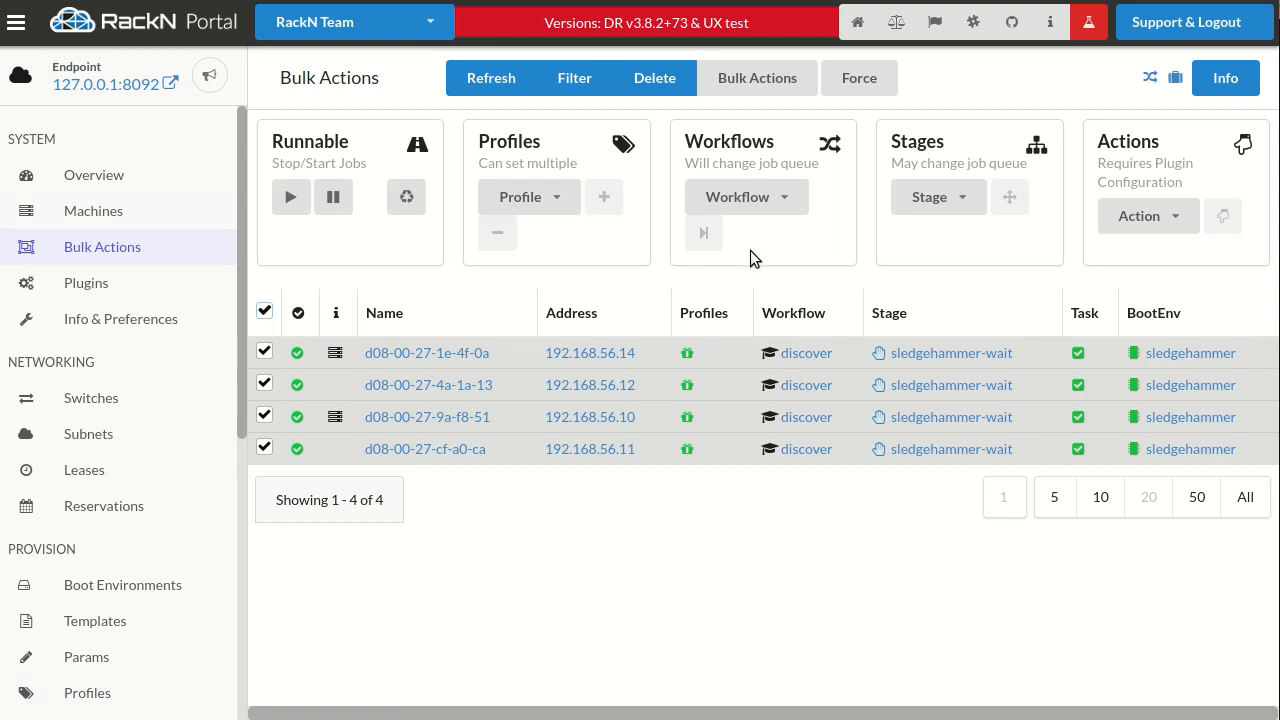
click(746, 196)
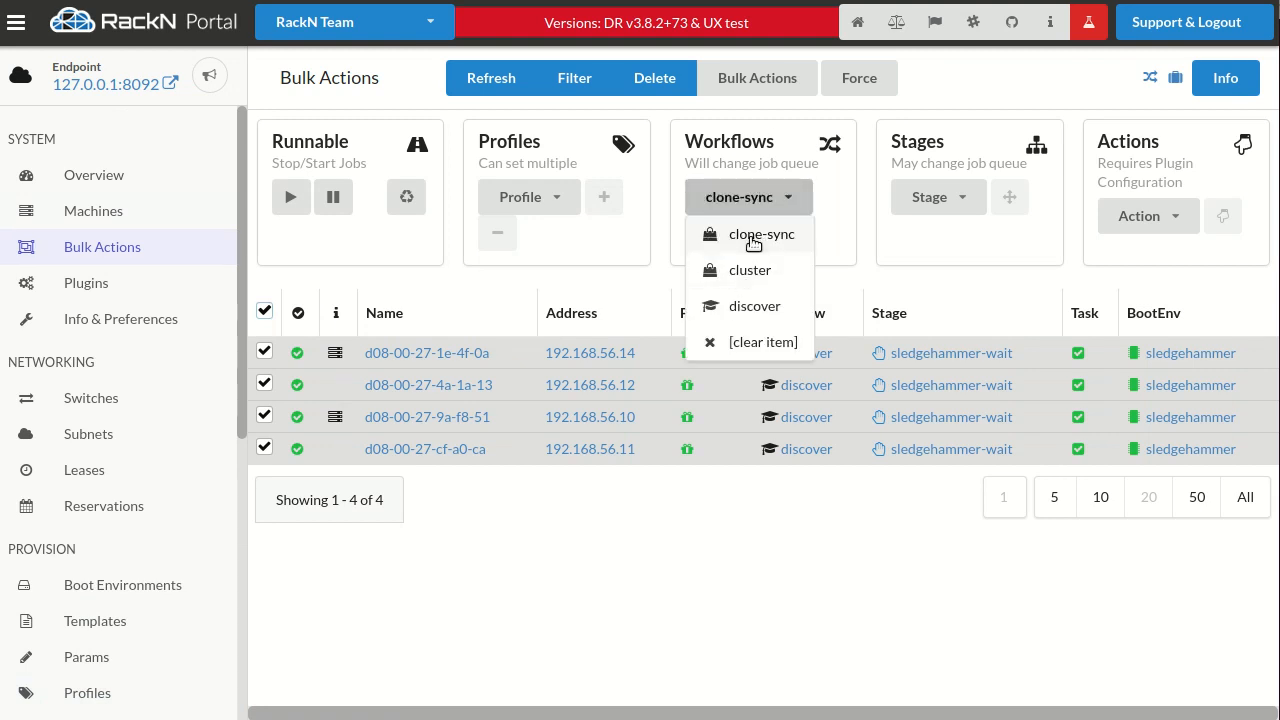
click(750, 270)
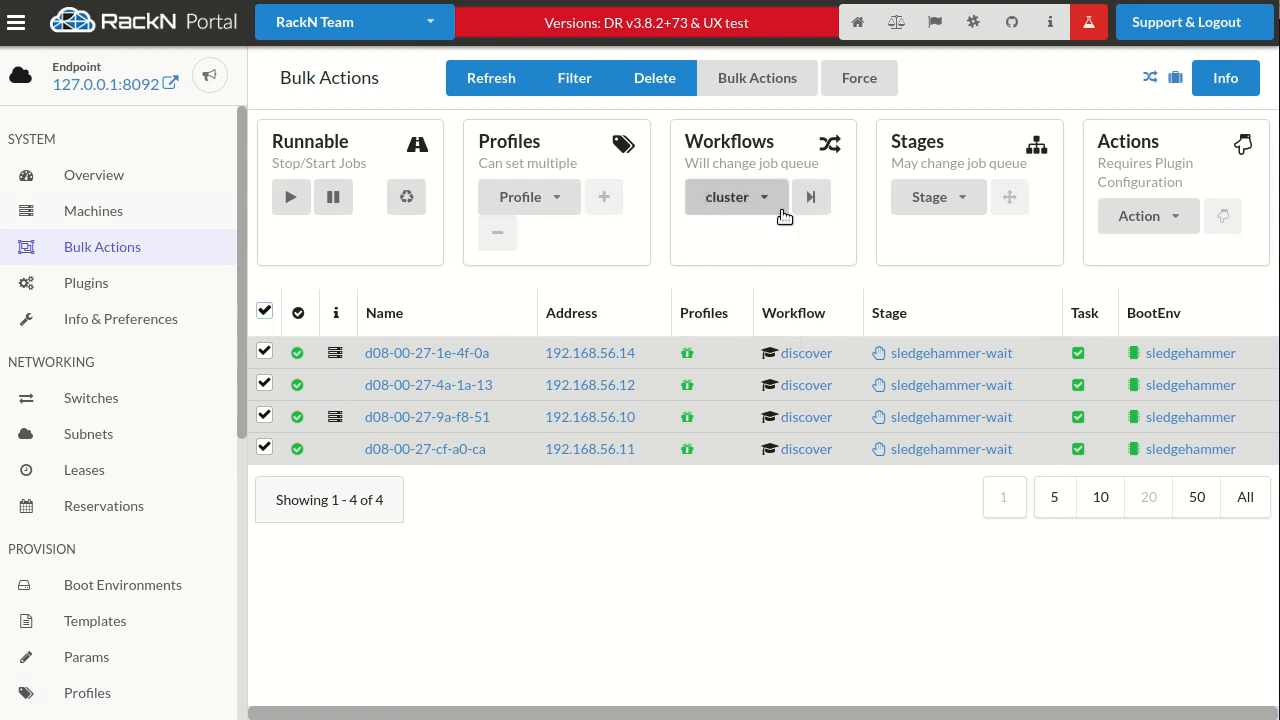
click(812, 196)
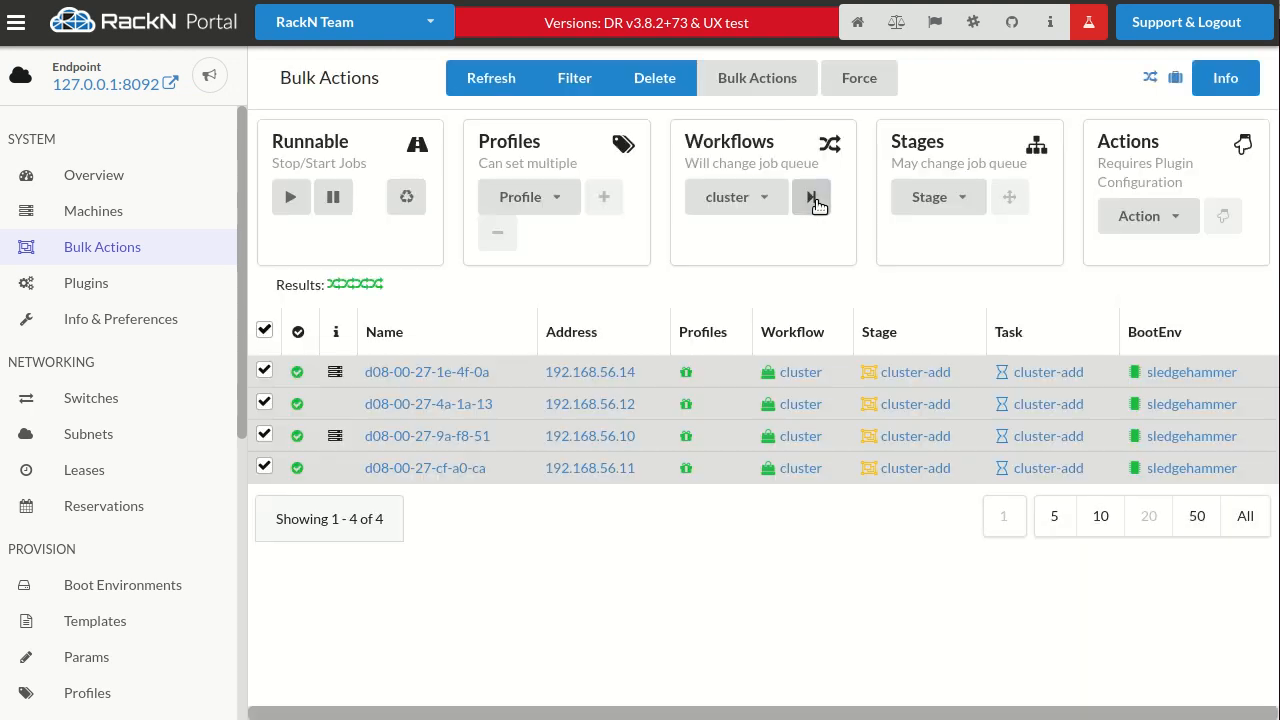
click(812, 196)
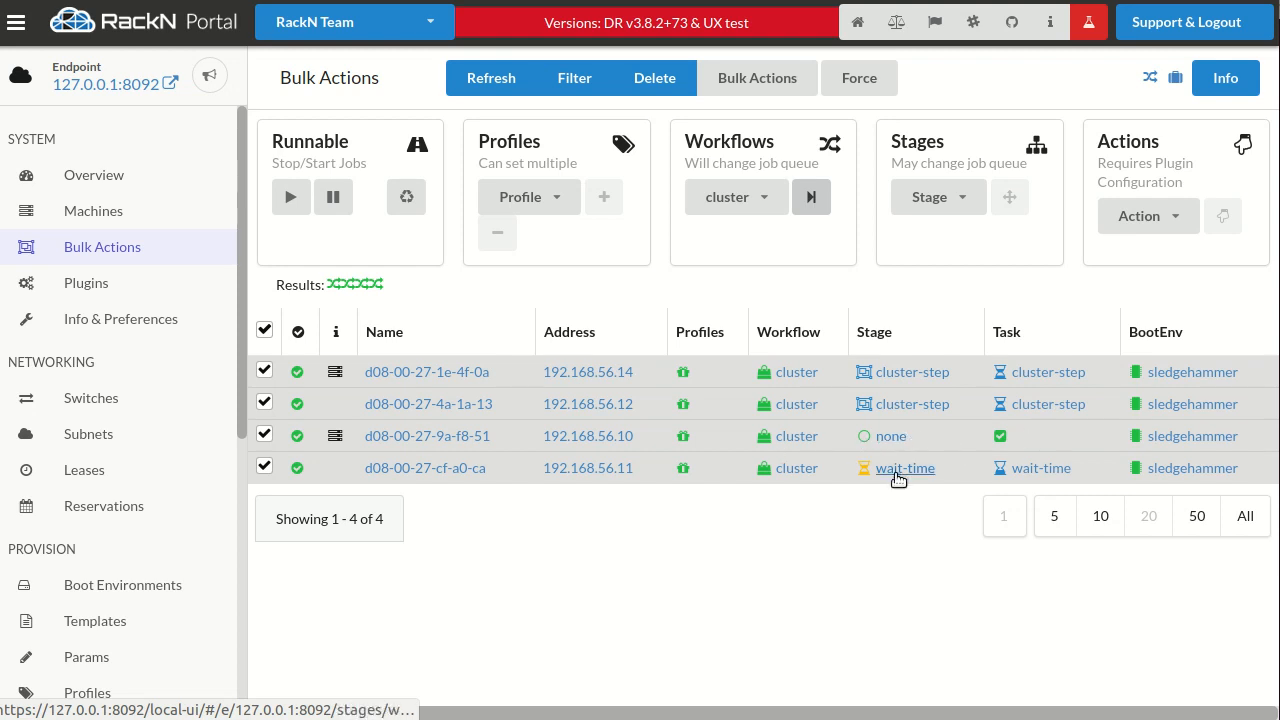
mouse_move(896, 470)
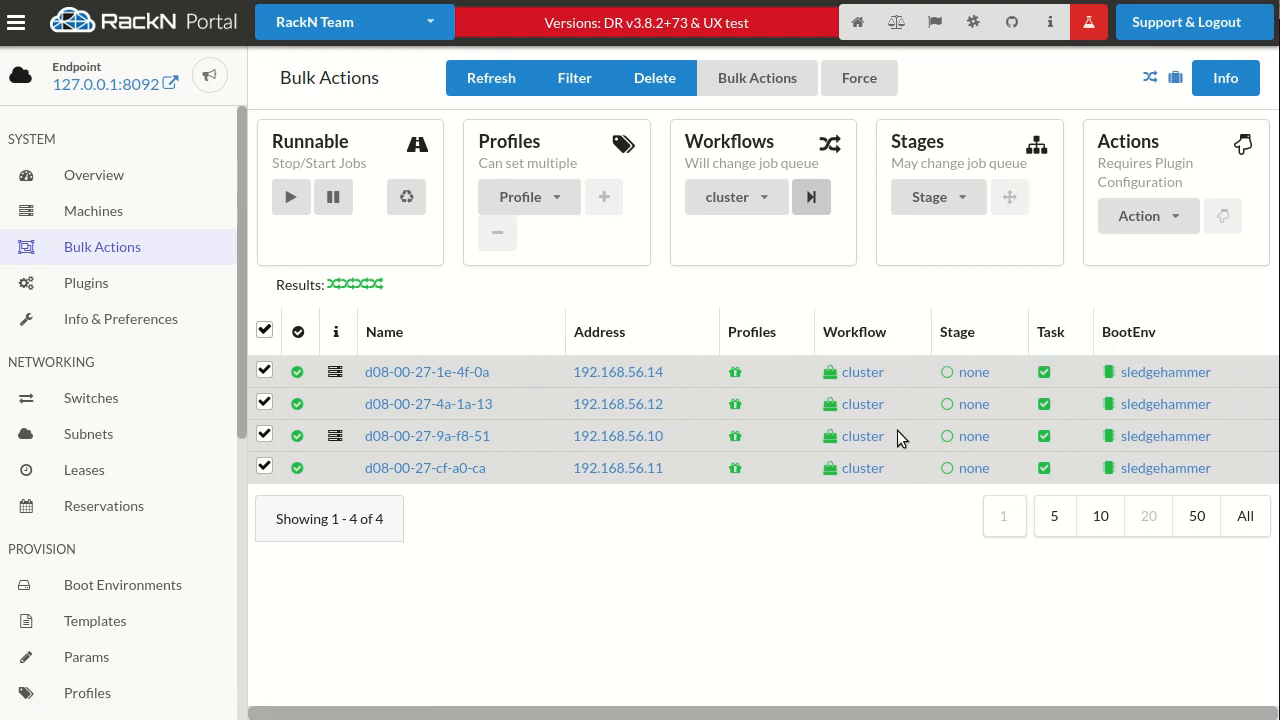
mouse_move(294, 558)
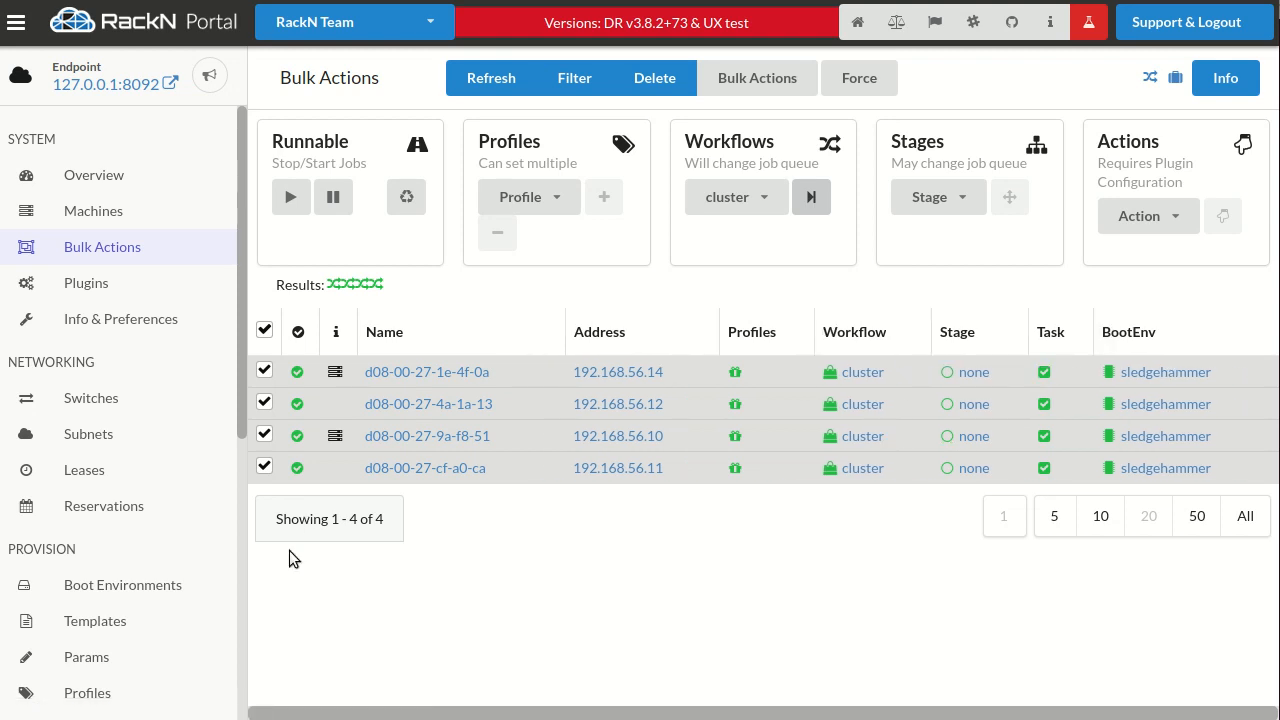
Step: Expand cluster/machines and cluster/leaders in the cluster profile, then go to Plugins
click(88, 692)
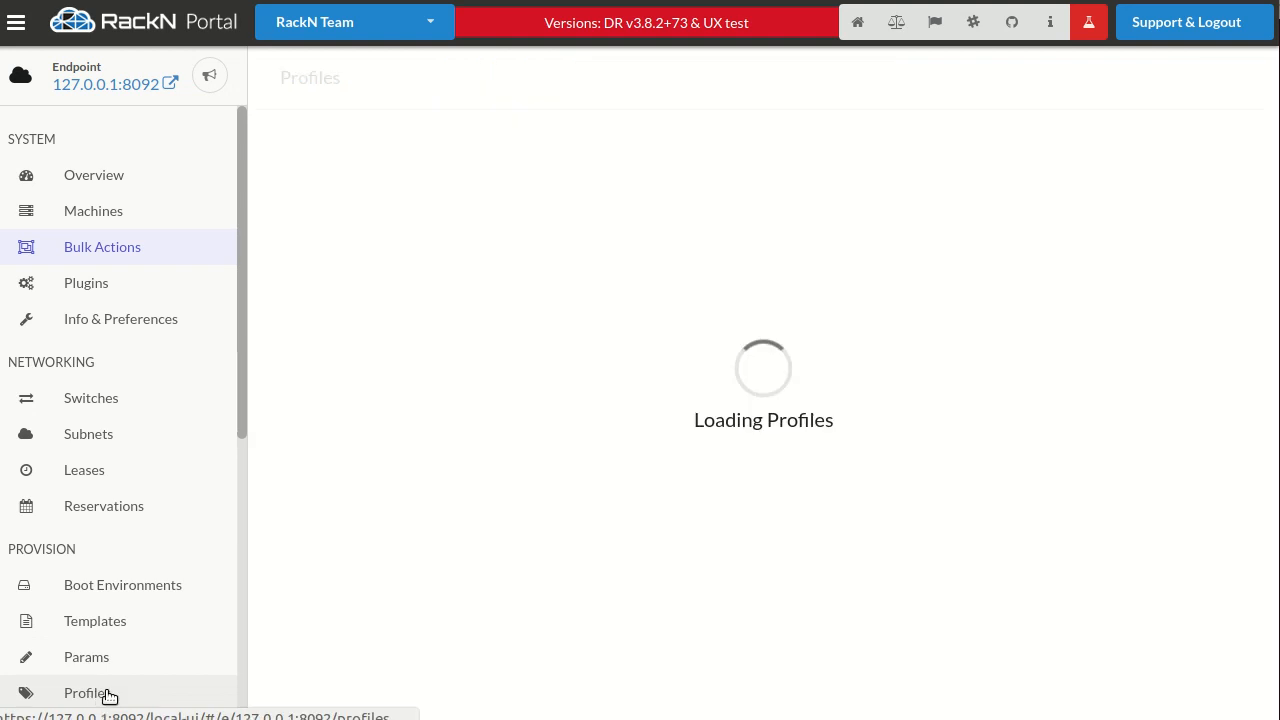
click(88, 692)
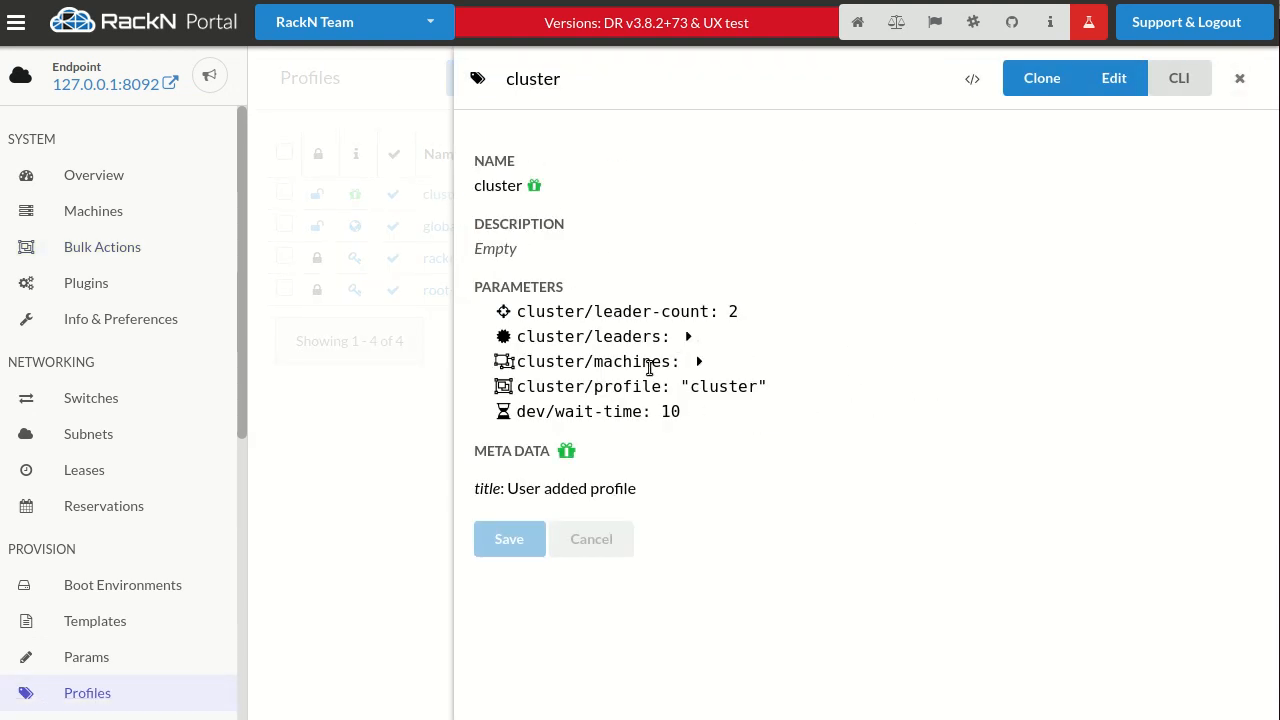
click(700, 360)
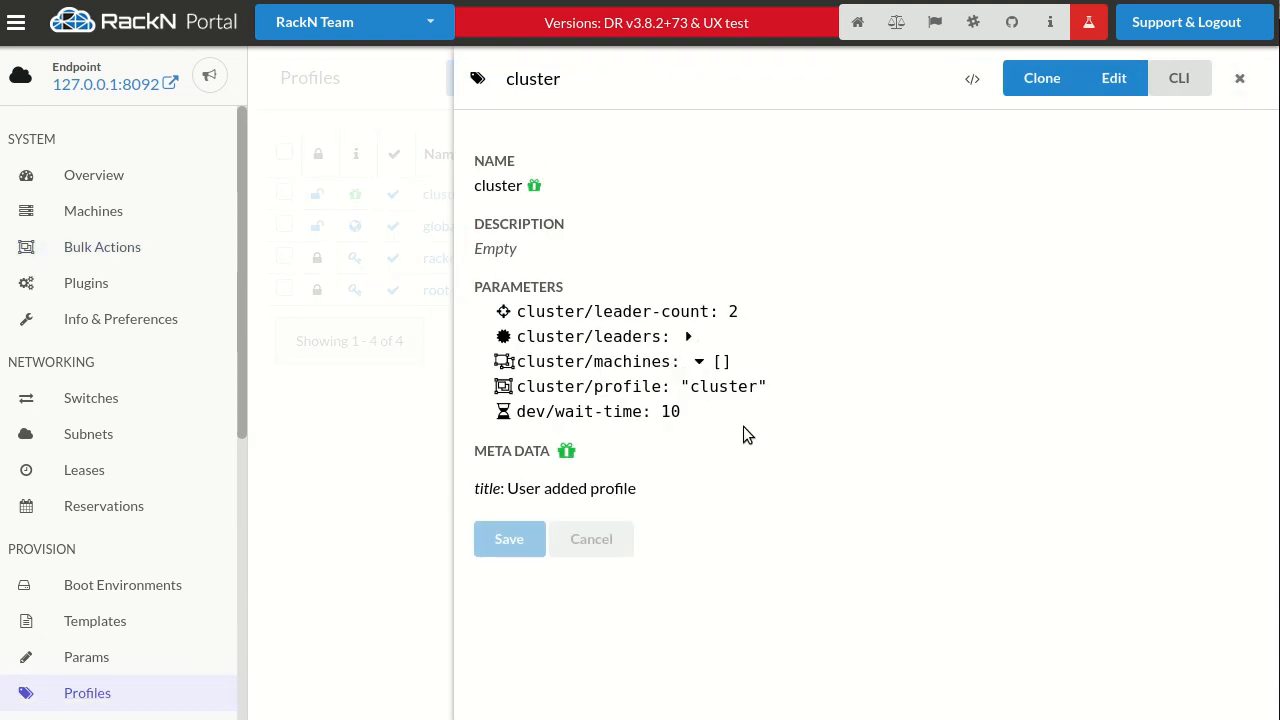
click(688, 336)
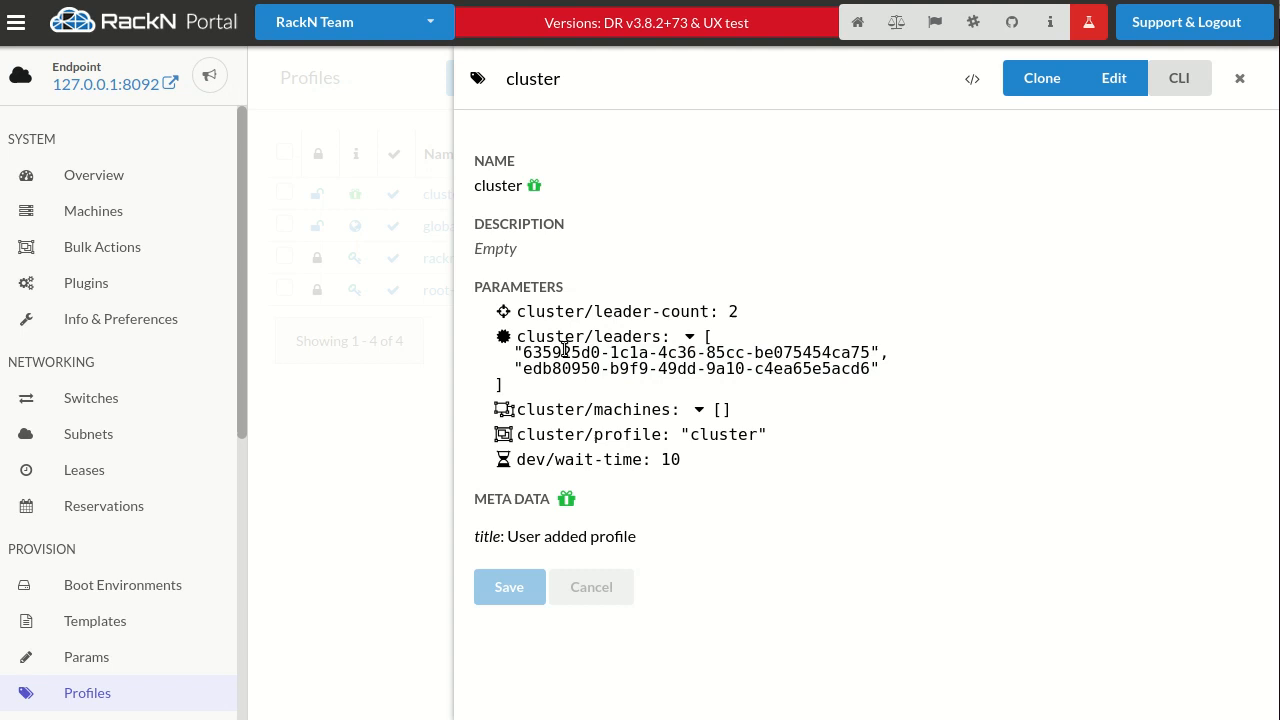
mouse_move(830, 348)
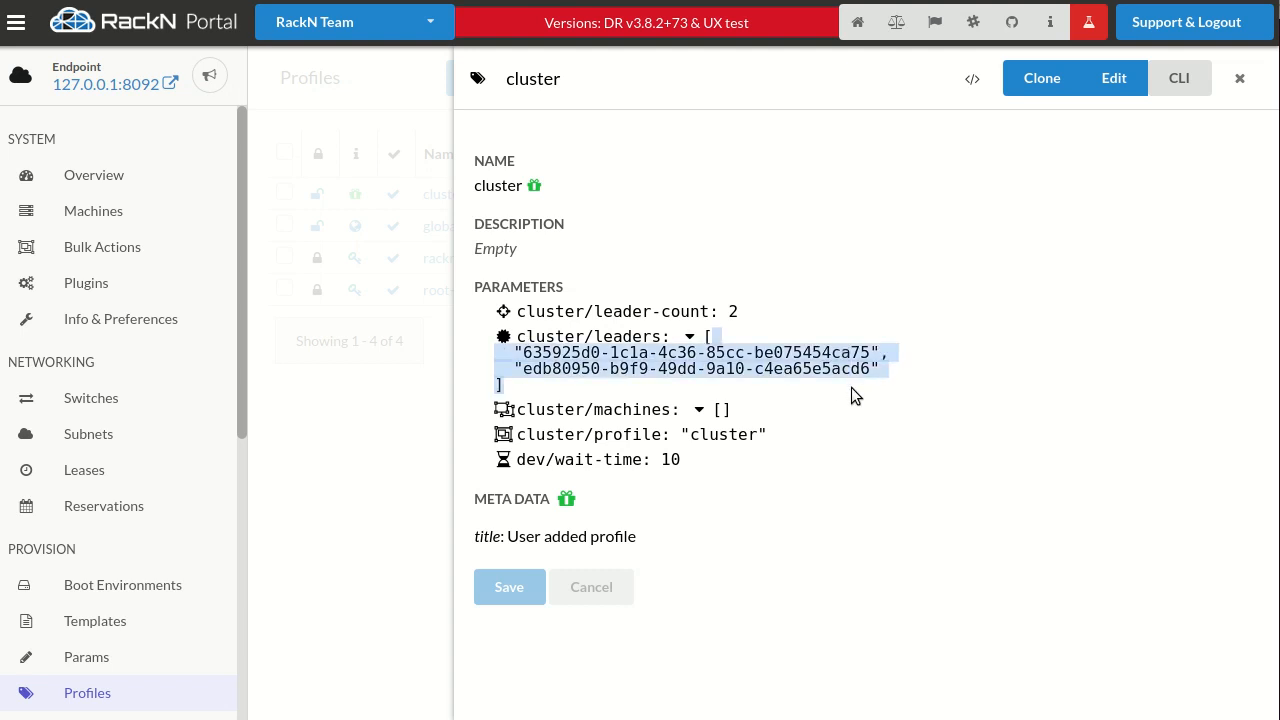
click(86, 282)
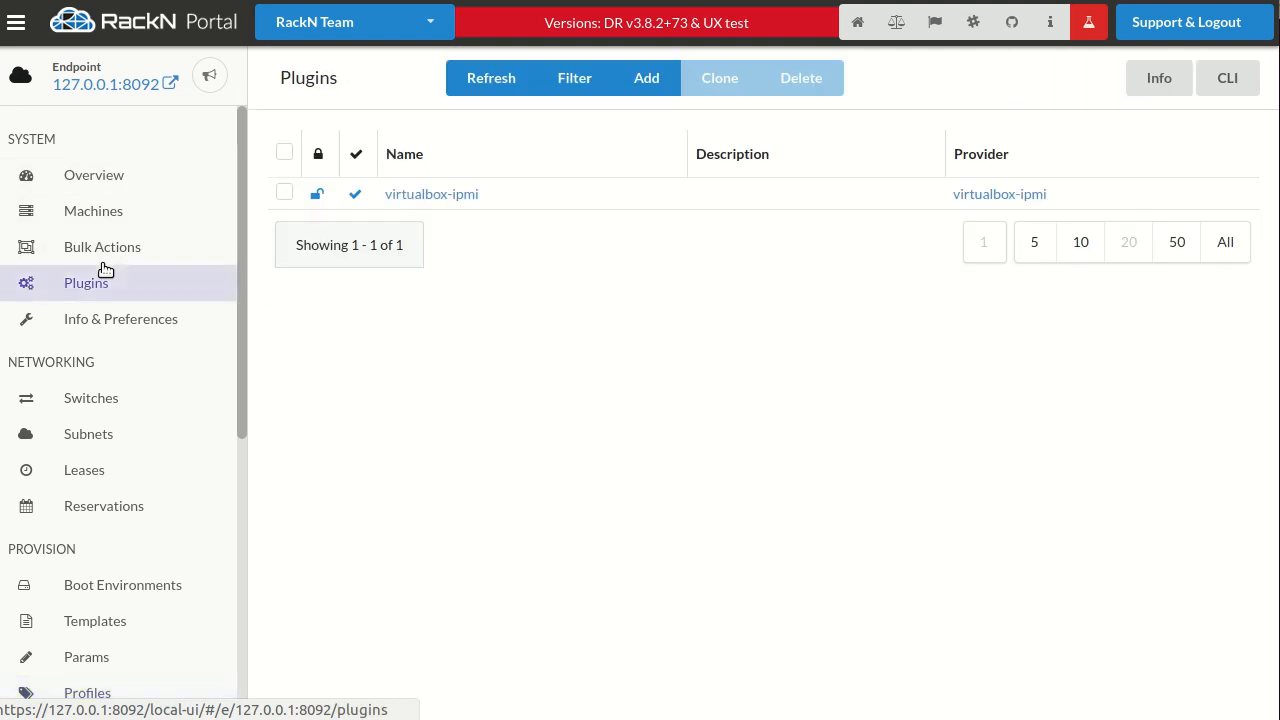
Step: Run the clone-sync workflow on all four machines from Bulk Actions
click(102, 248)
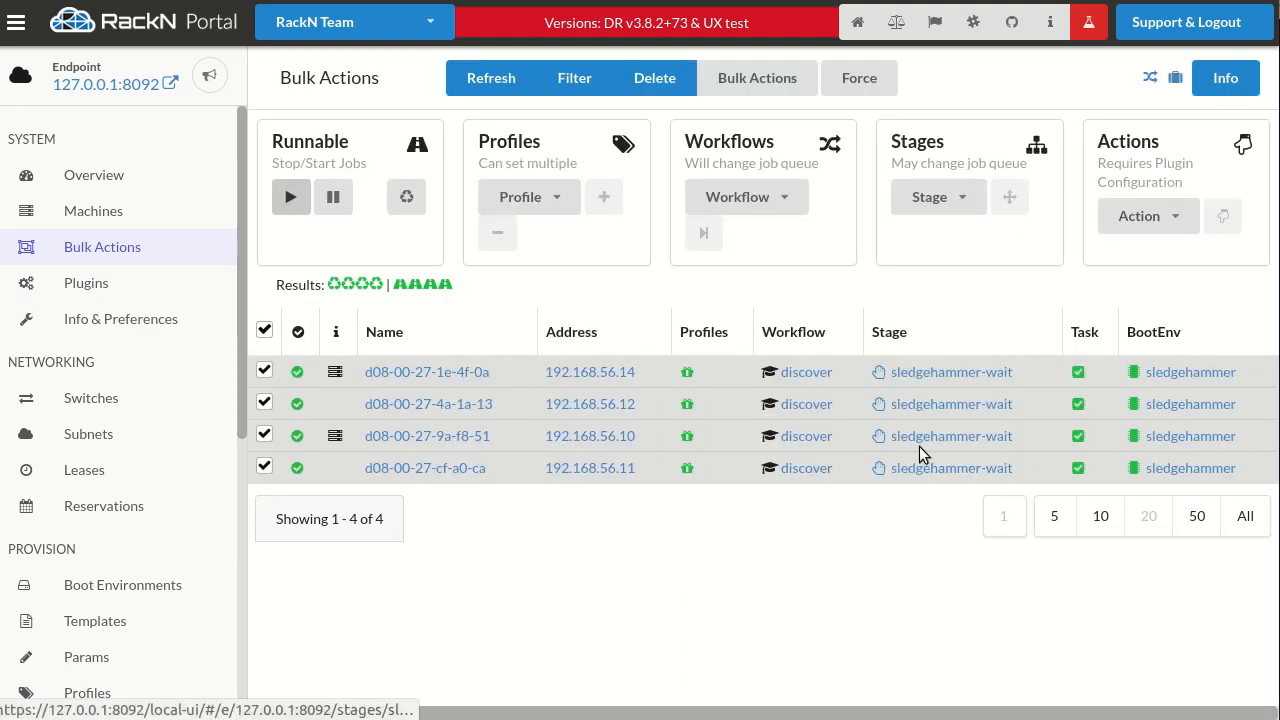
click(748, 196)
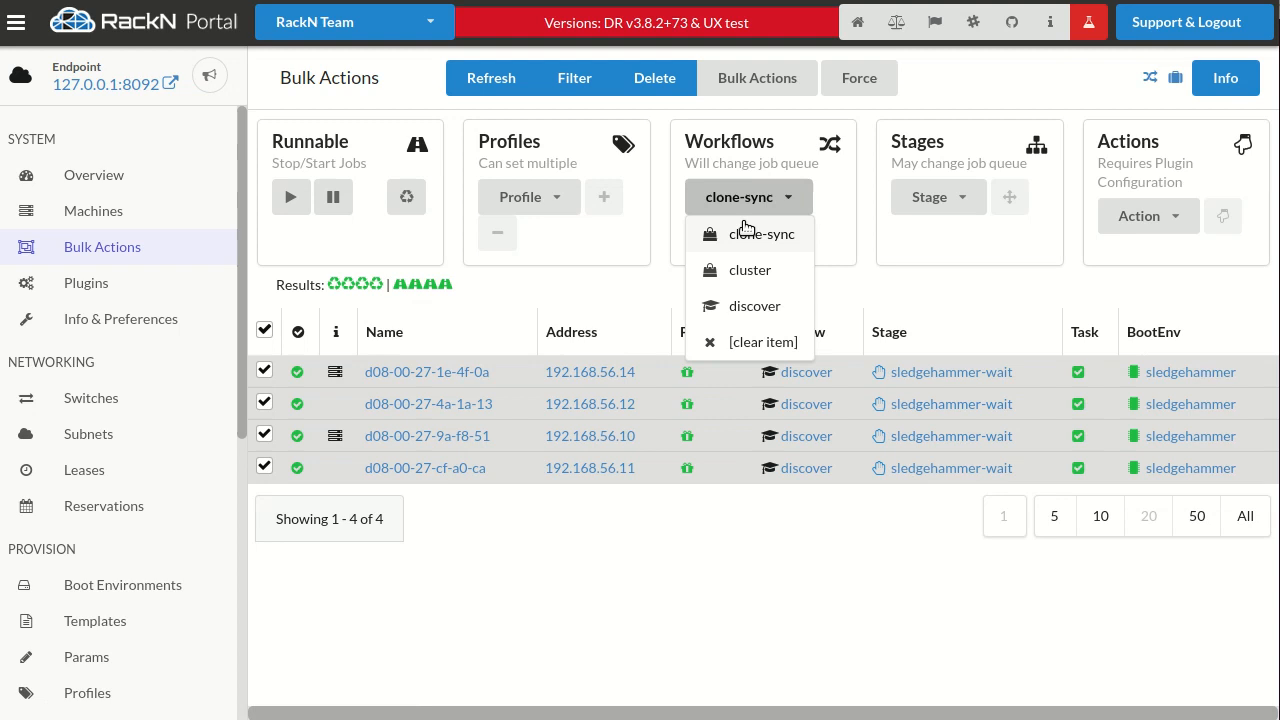
click(760, 234)
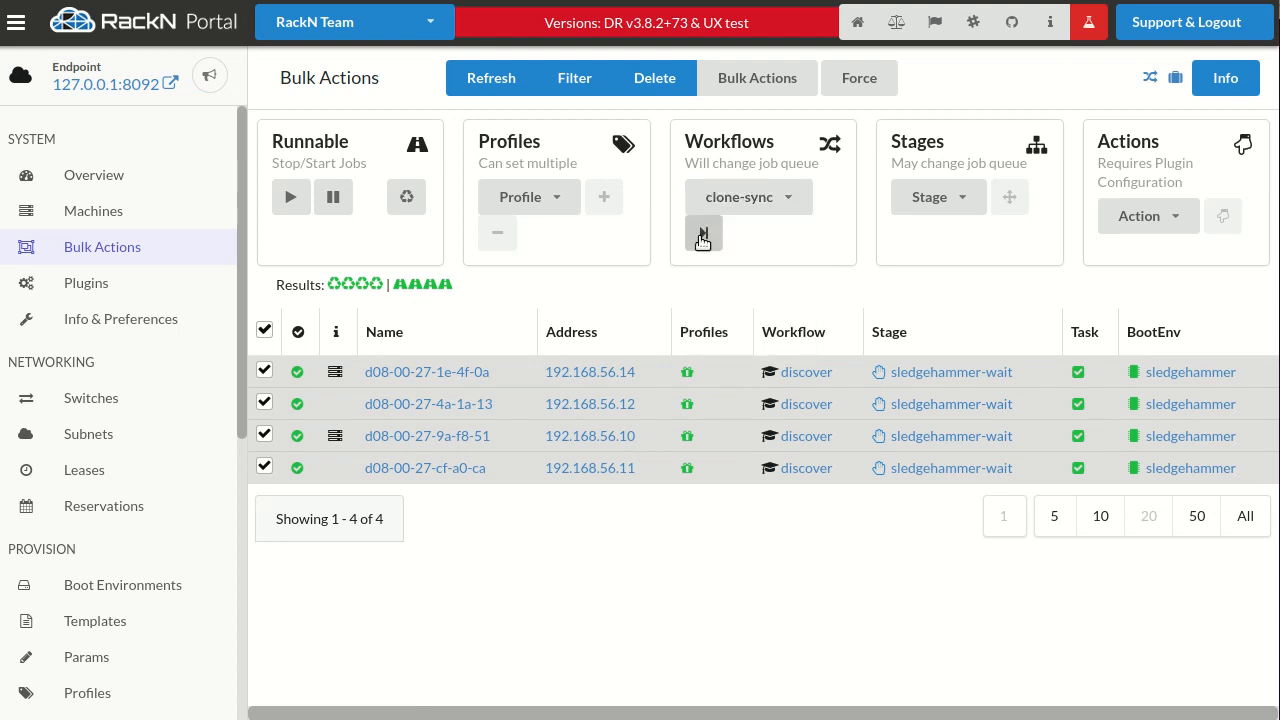
click(704, 232)
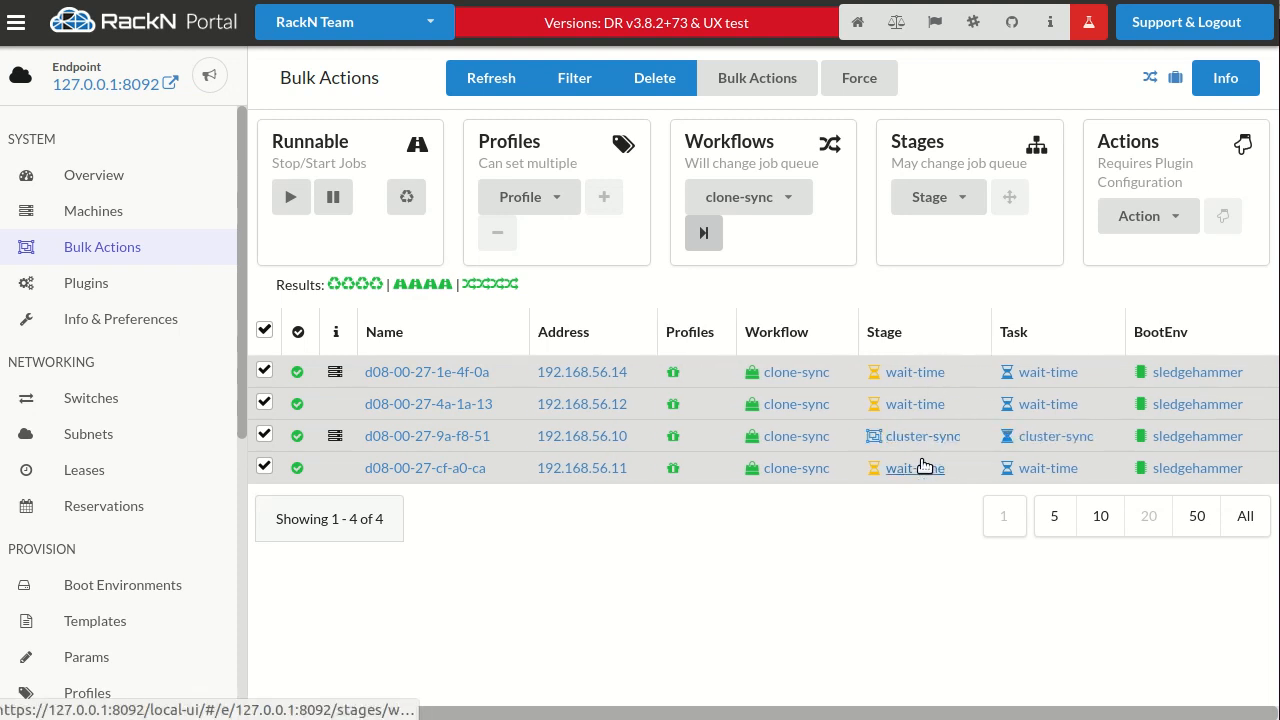
mouse_move(920, 486)
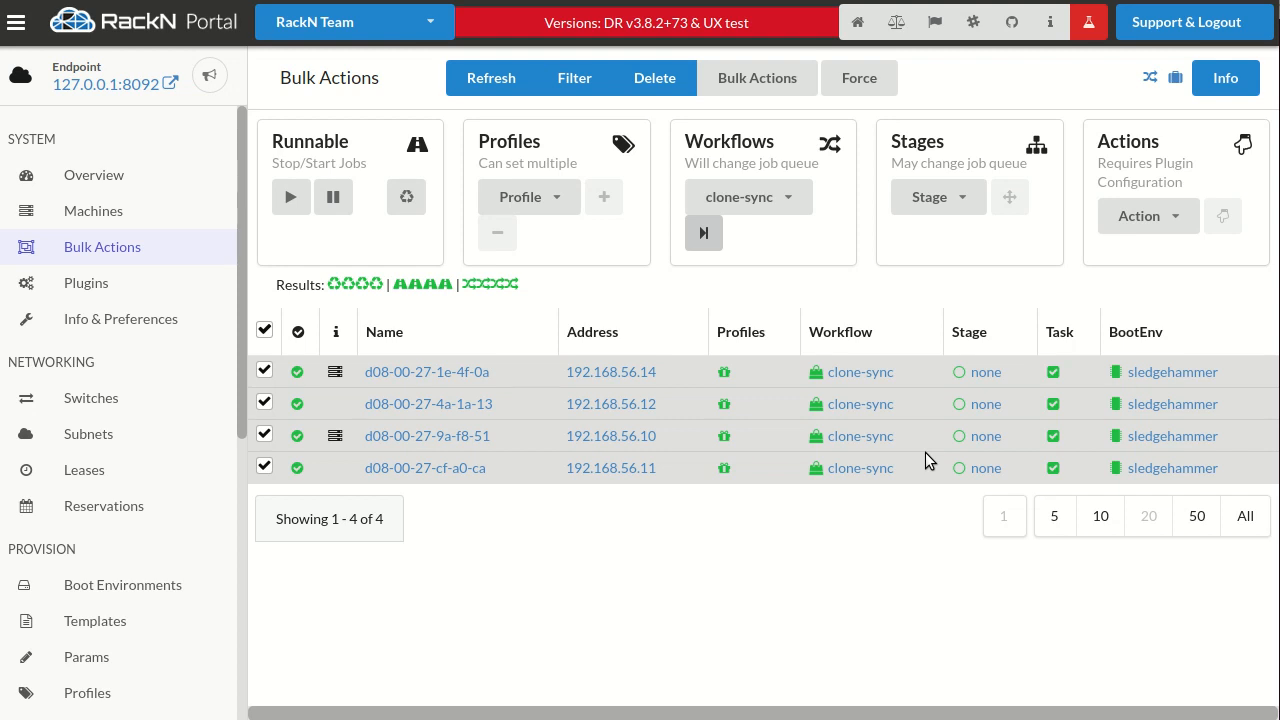
Step: Switch all four machines back onto the cluster workflow
click(748, 196)
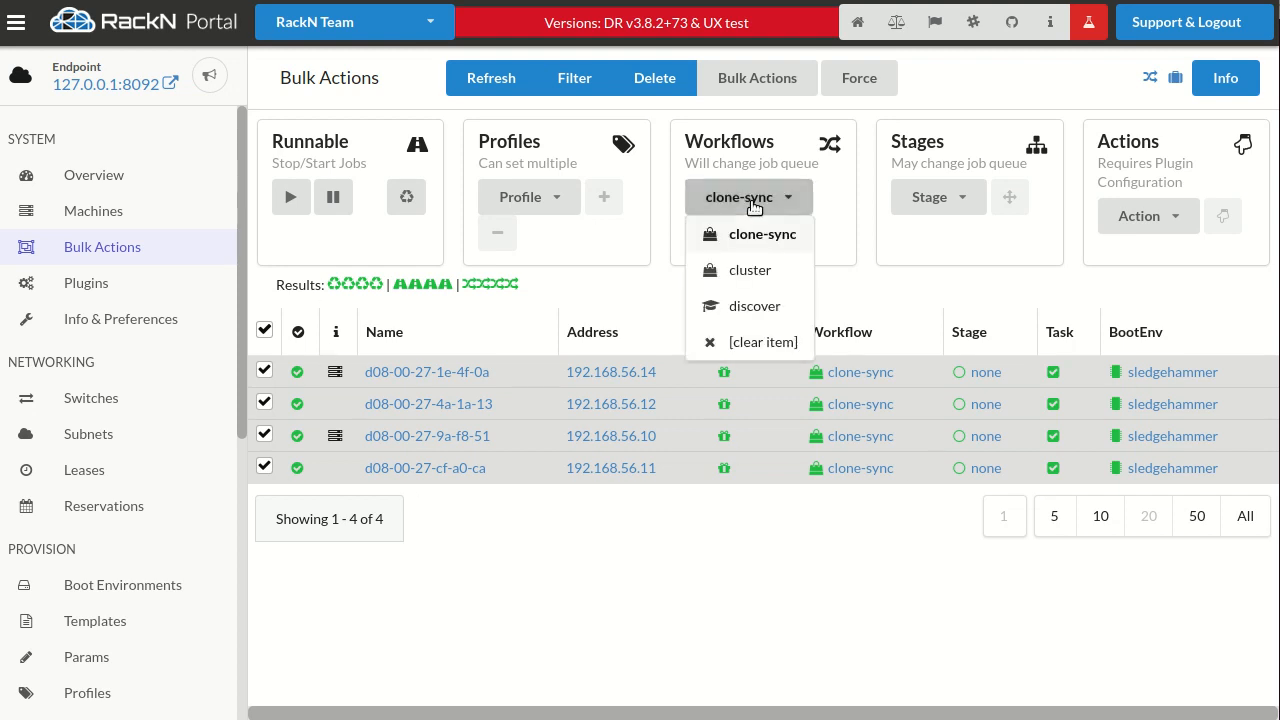
click(750, 268)
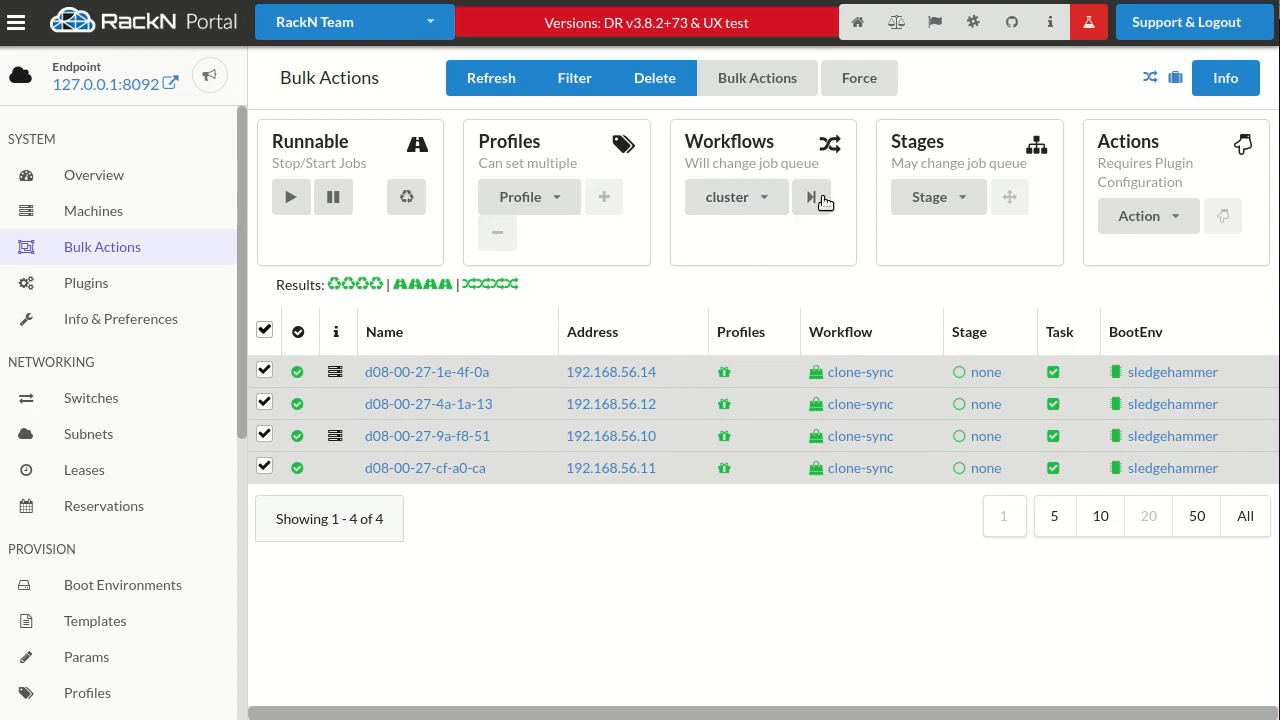
click(812, 196)
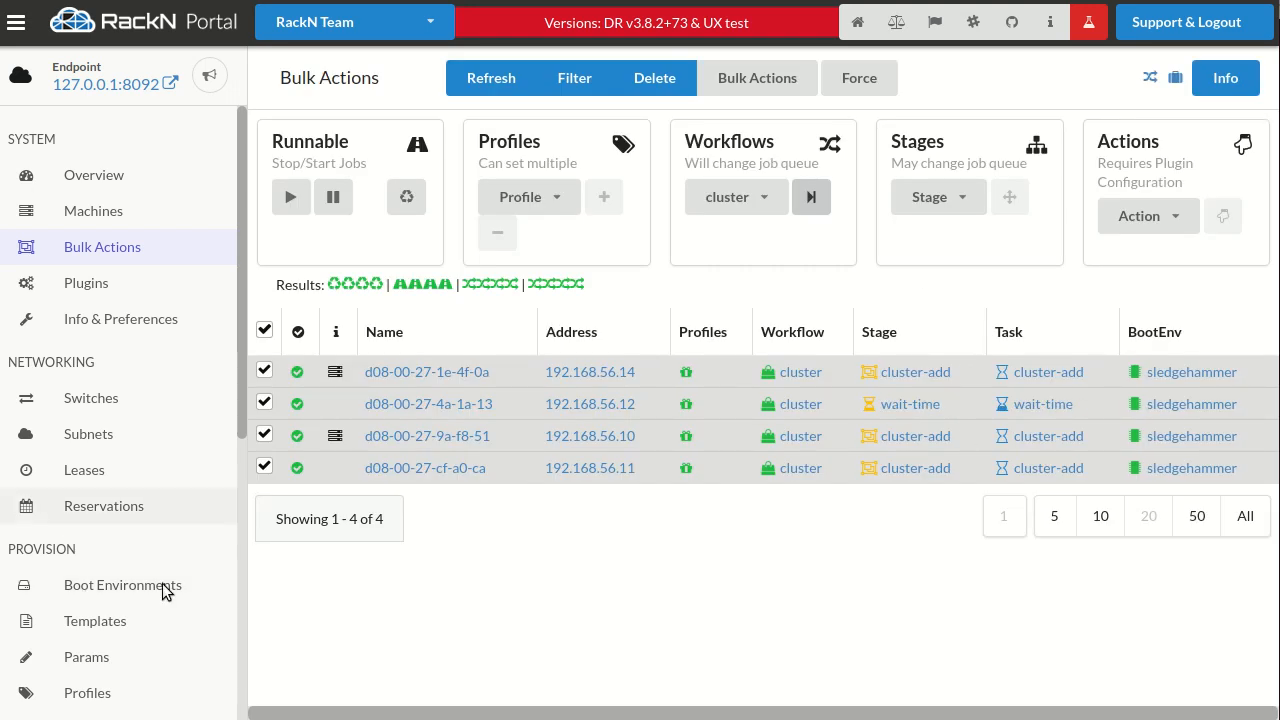
Step: Open the cluster profile and expand cluster/machines, now listing one machine ID
click(86, 656)
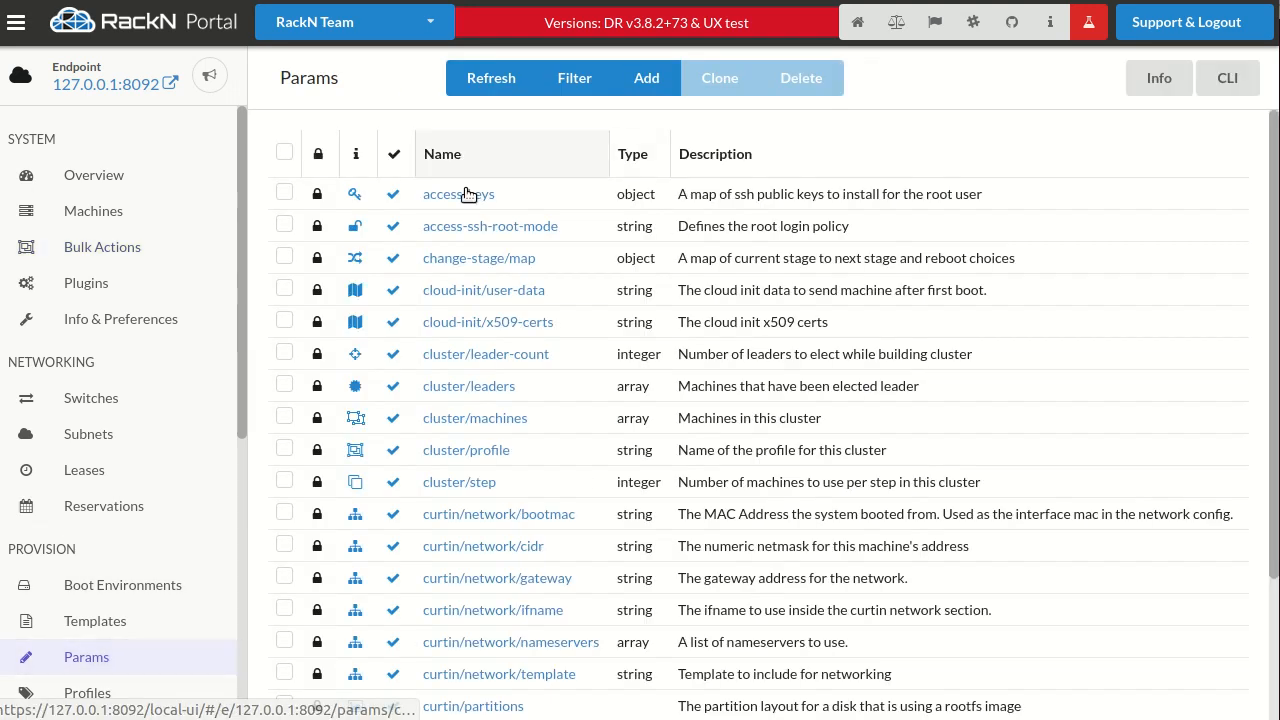
click(88, 692)
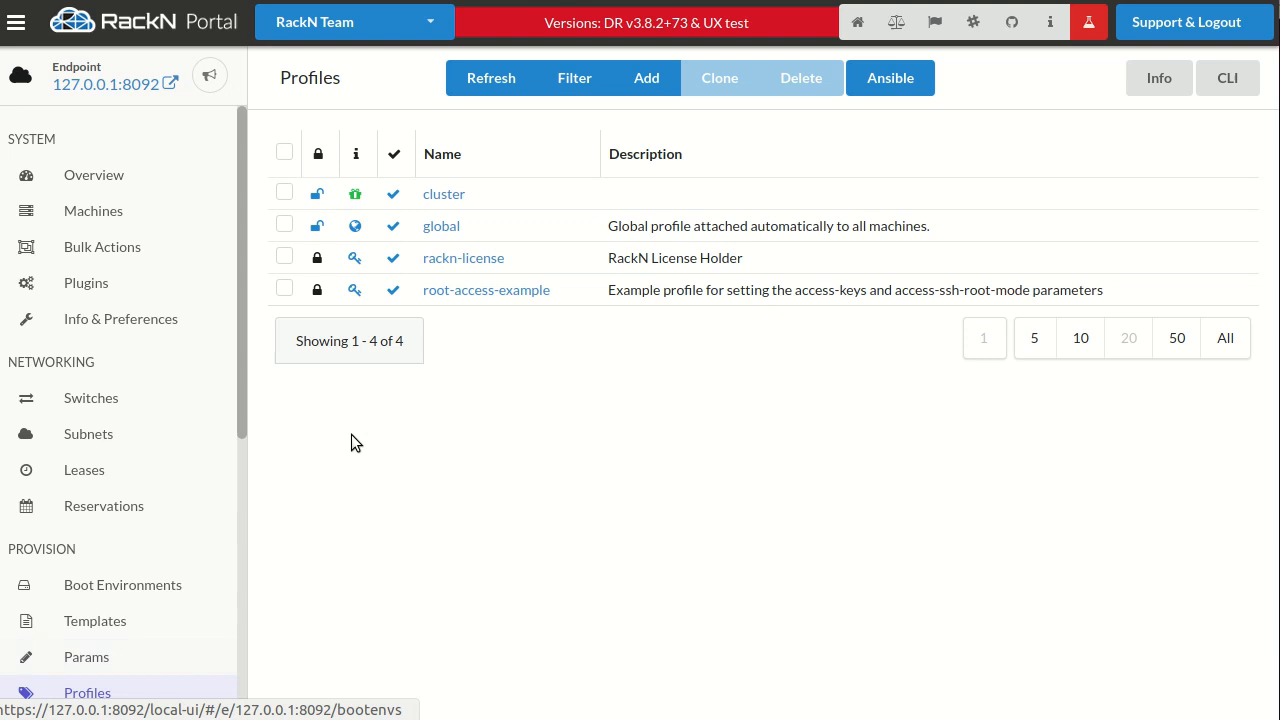
click(444, 192)
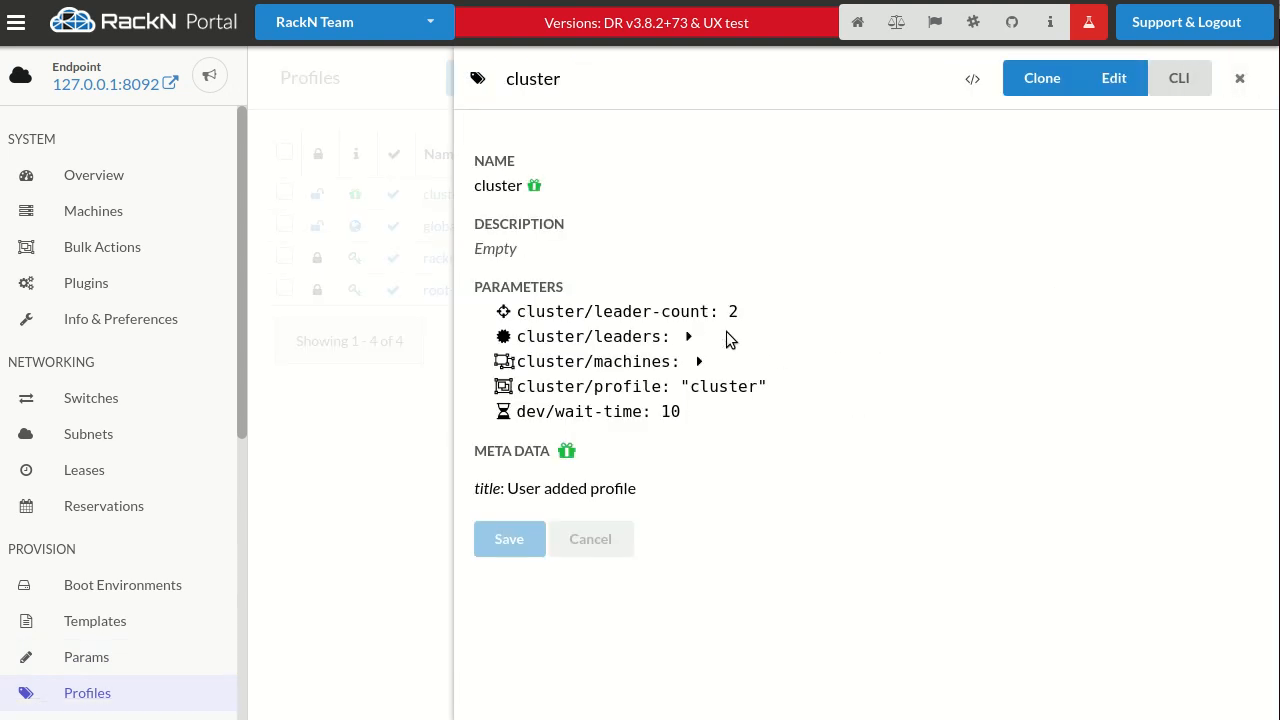
click(700, 360)
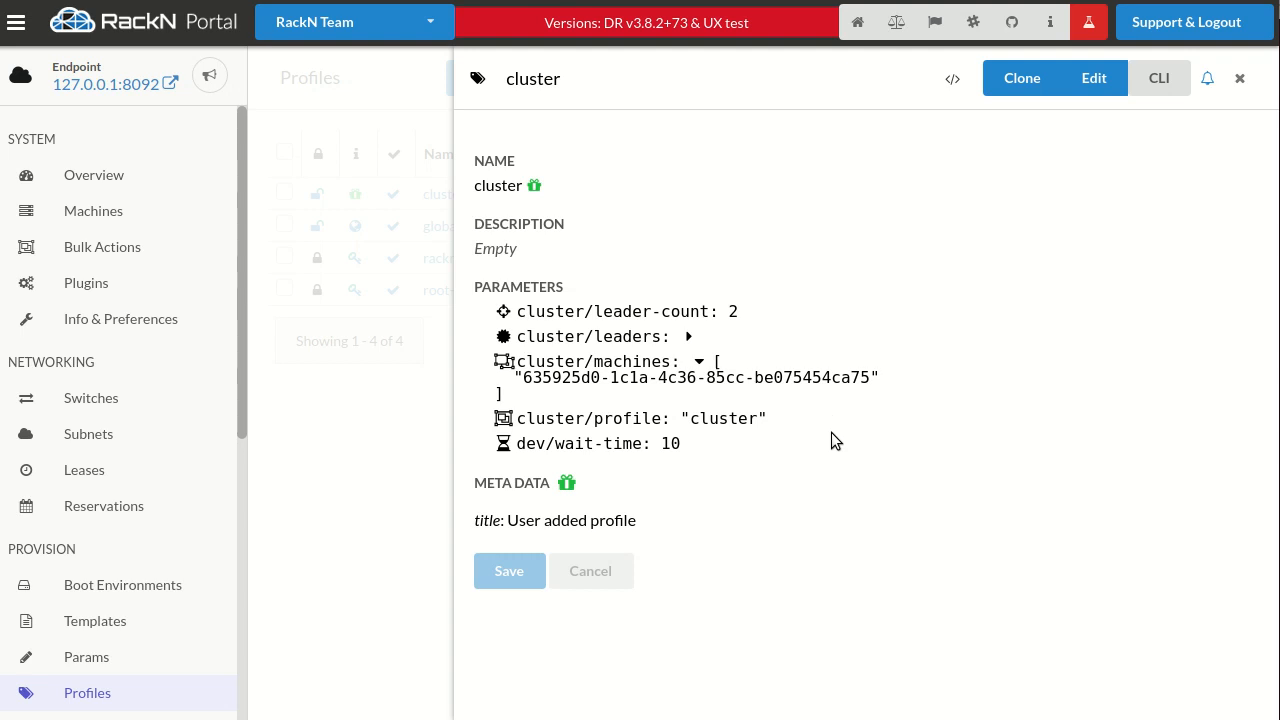
Step: Show the Overview with all four machines finished in the none stage
click(92, 176)
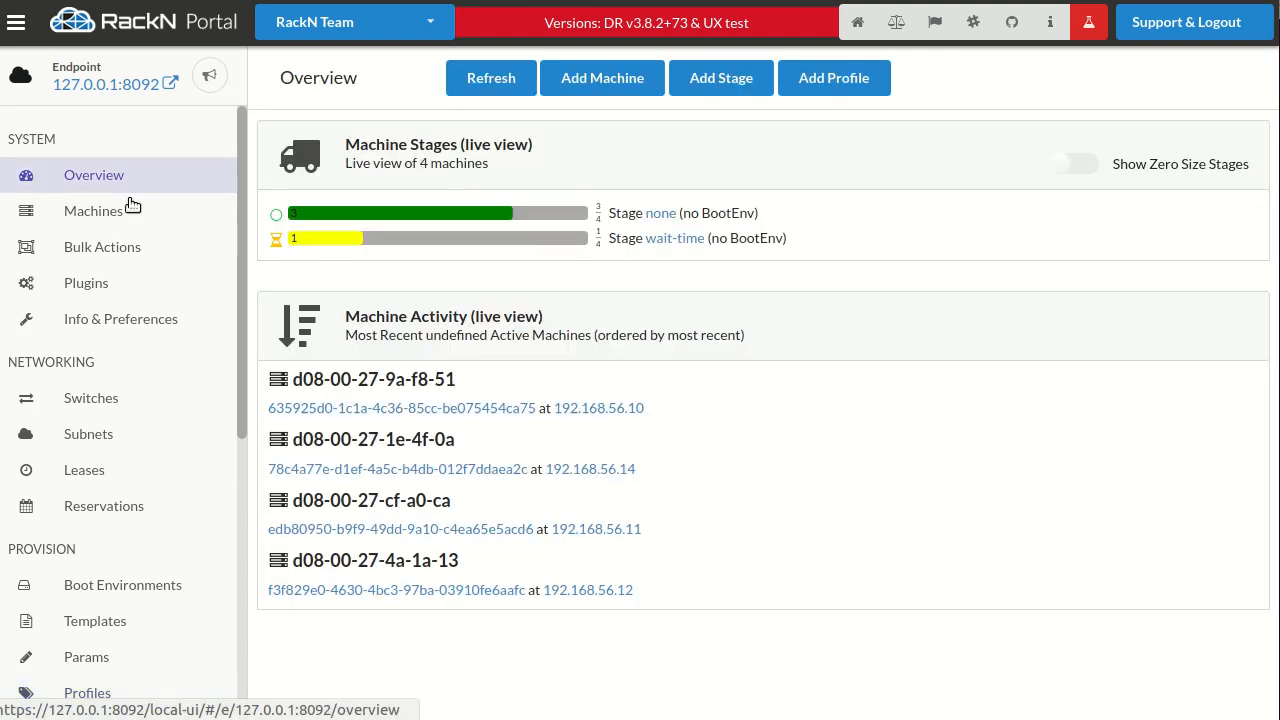
mouse_move(756, 476)
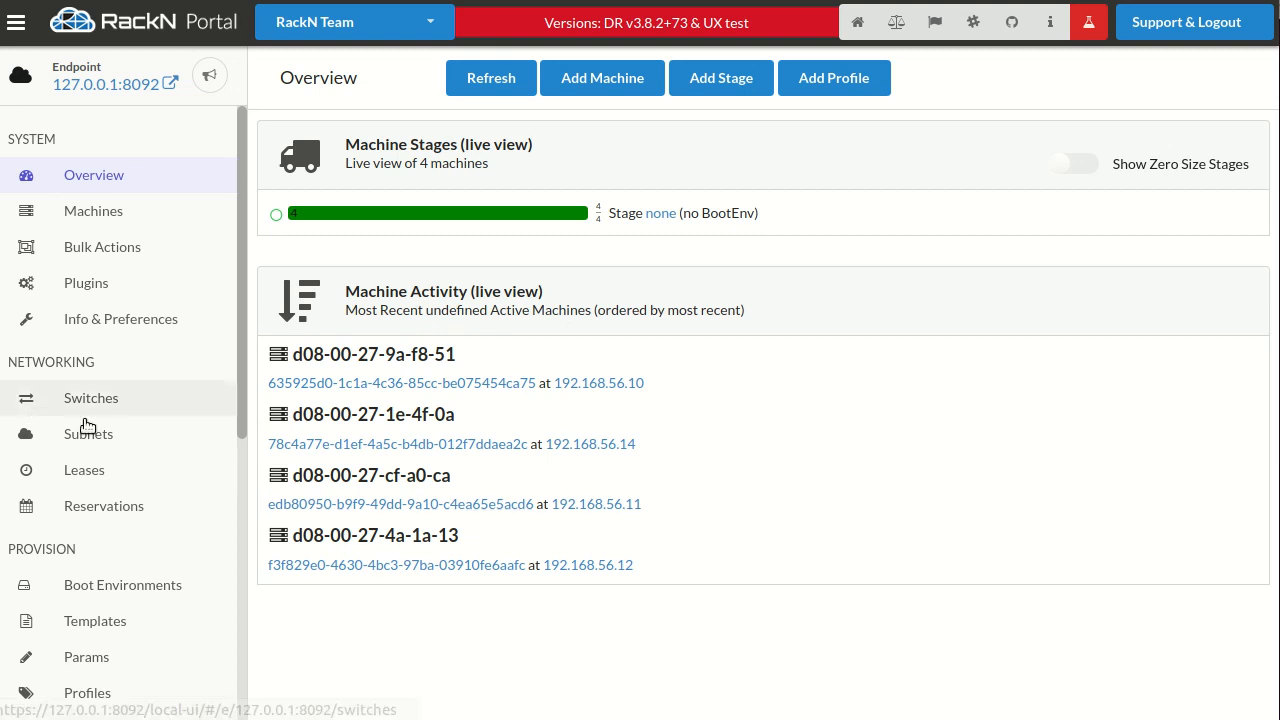
scroll(down, 3)
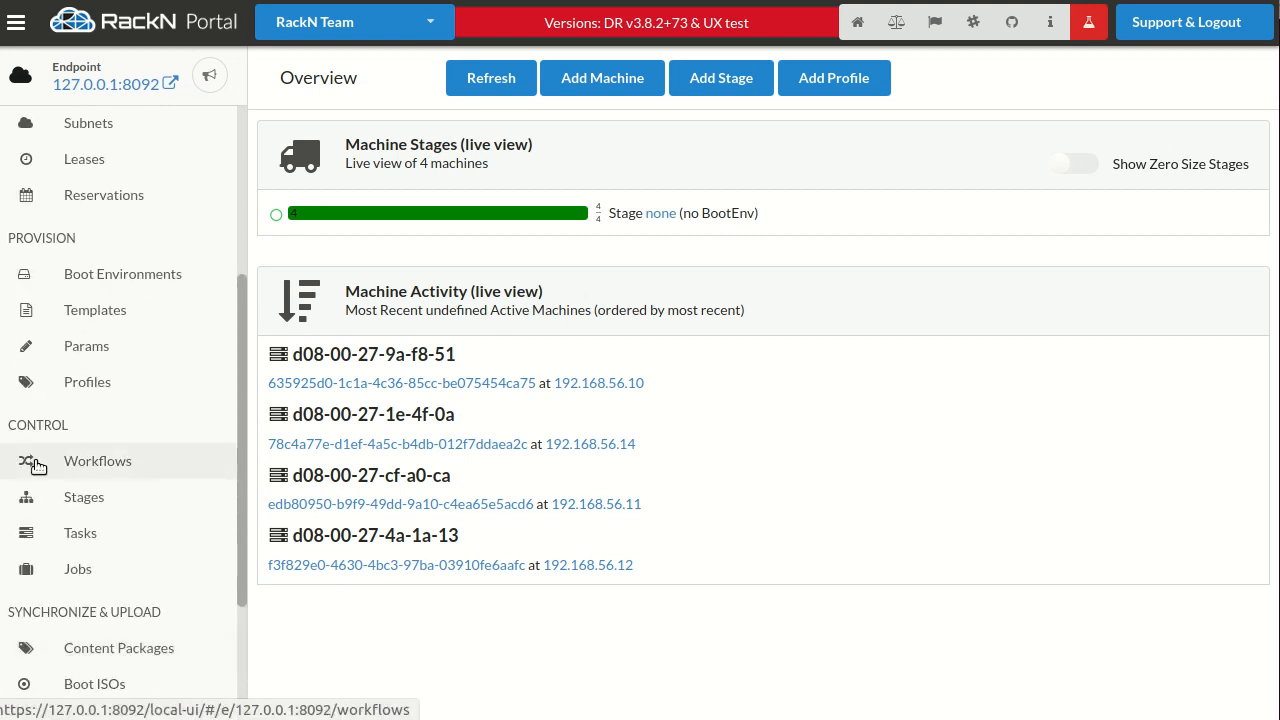
Step: Open the Content Packages page listing installed endpoint and community content
click(96, 460)
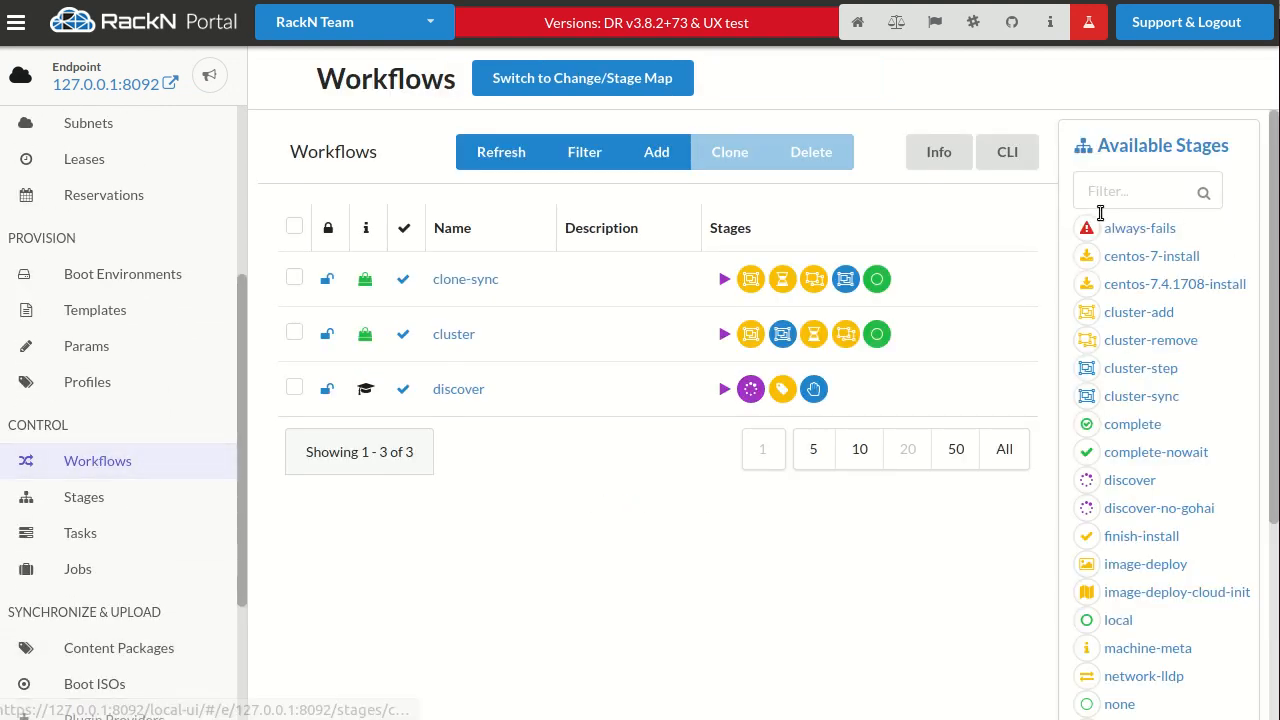
click(118, 648)
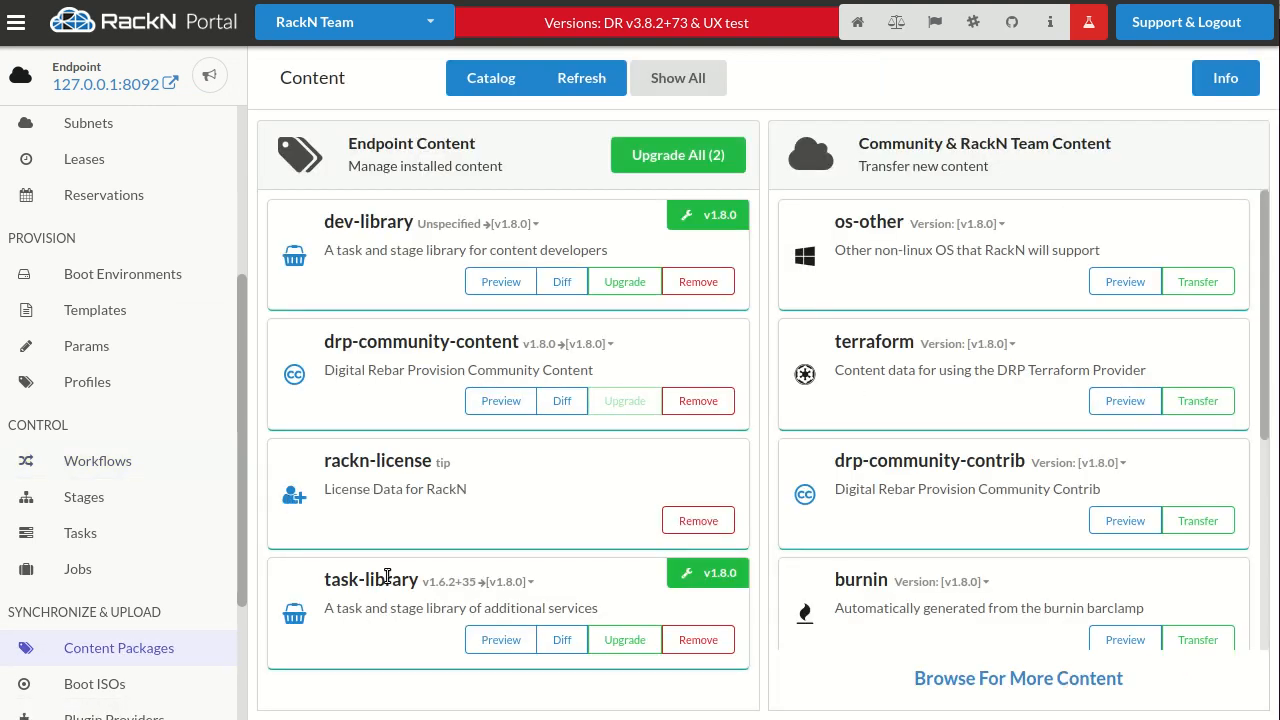
mouse_move(472, 600)
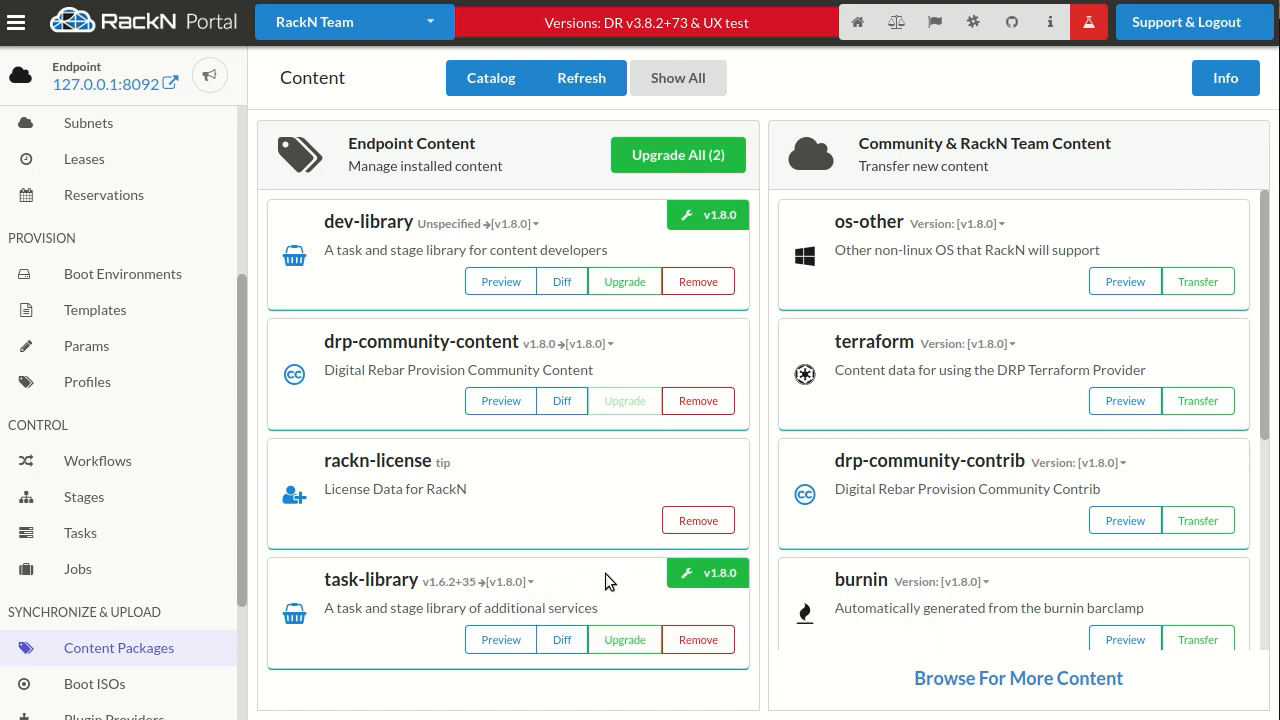
mouse_move(332, 396)
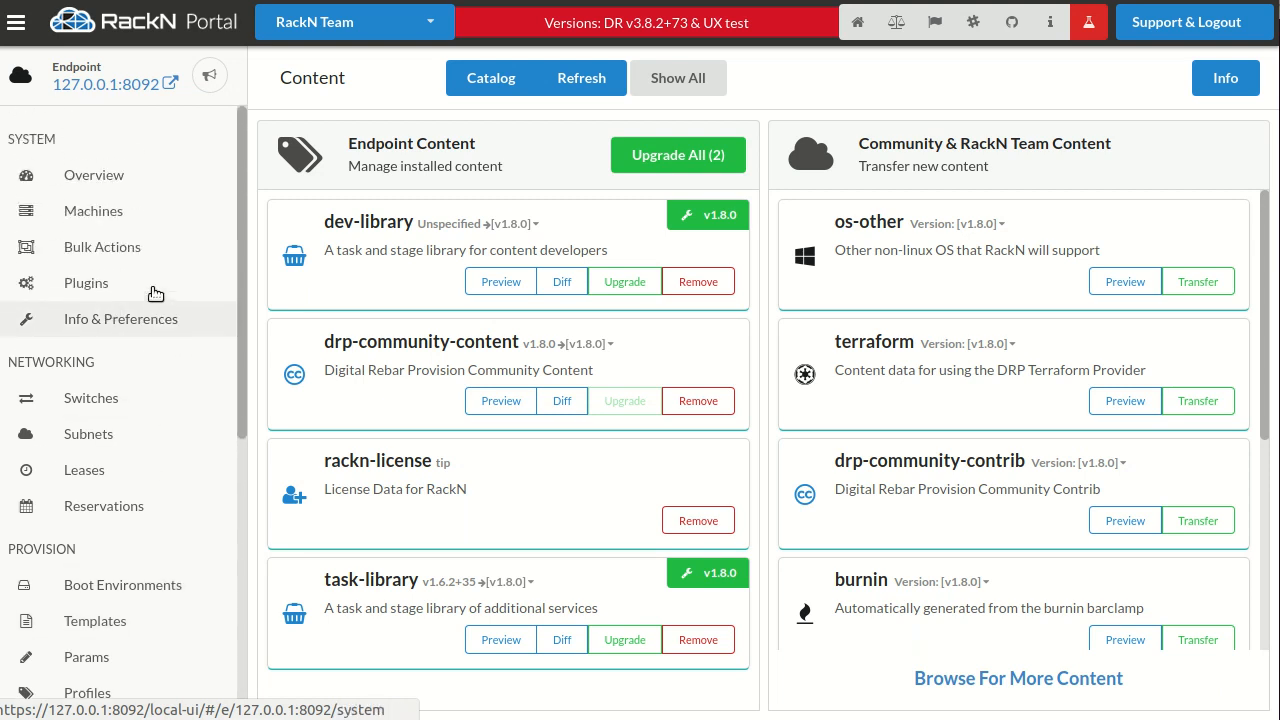
Step: Confirm in Bulk Actions the four machines sit on cluster at none, then go to Workflows
click(102, 248)
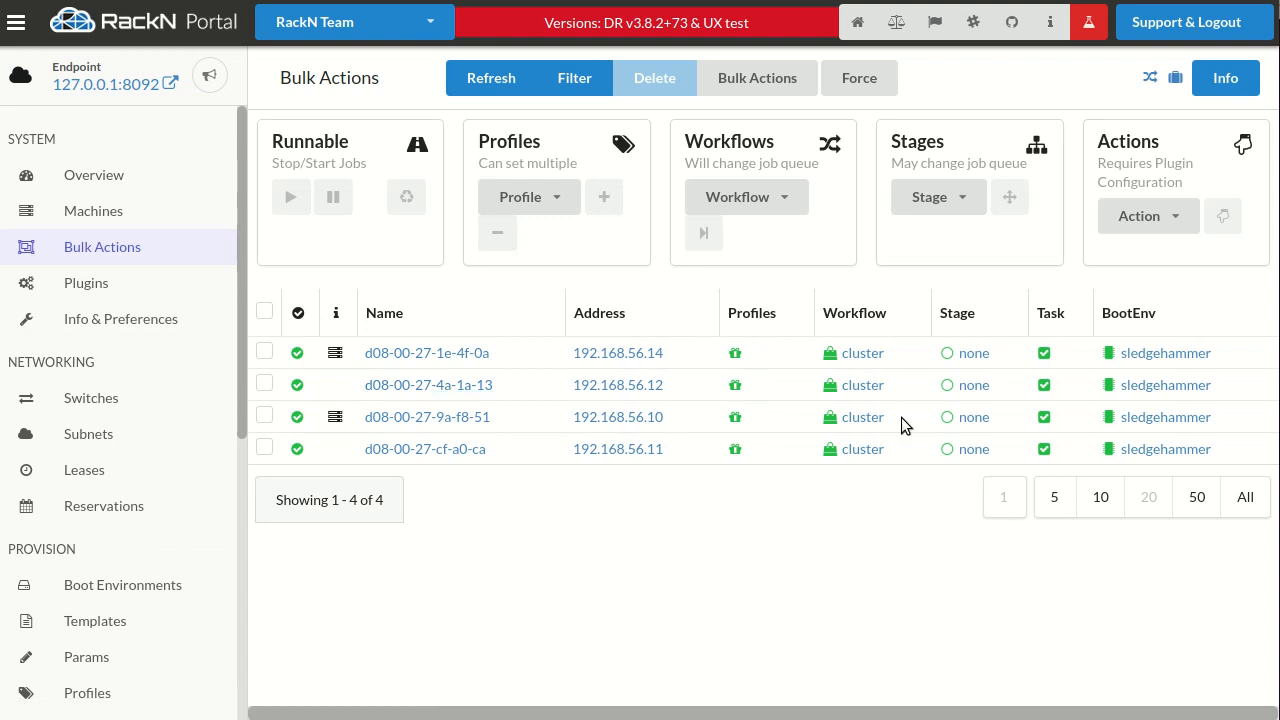
scroll(down, 3)
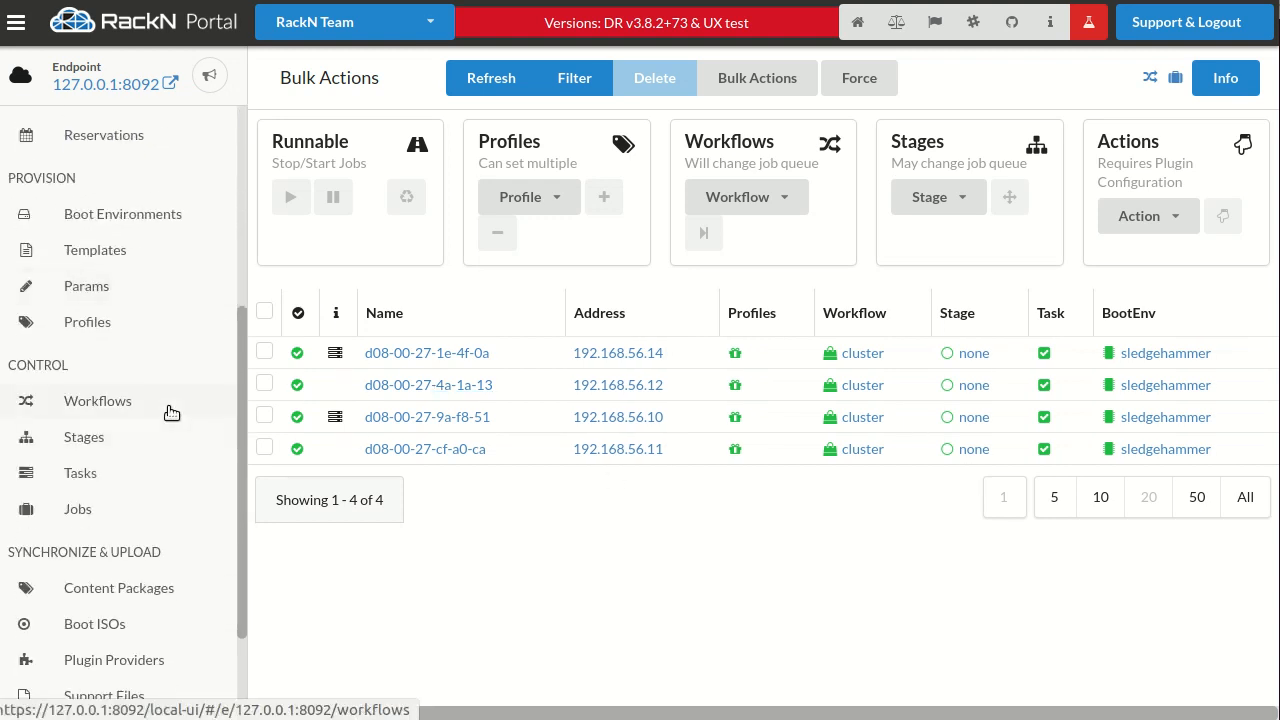
click(96, 400)
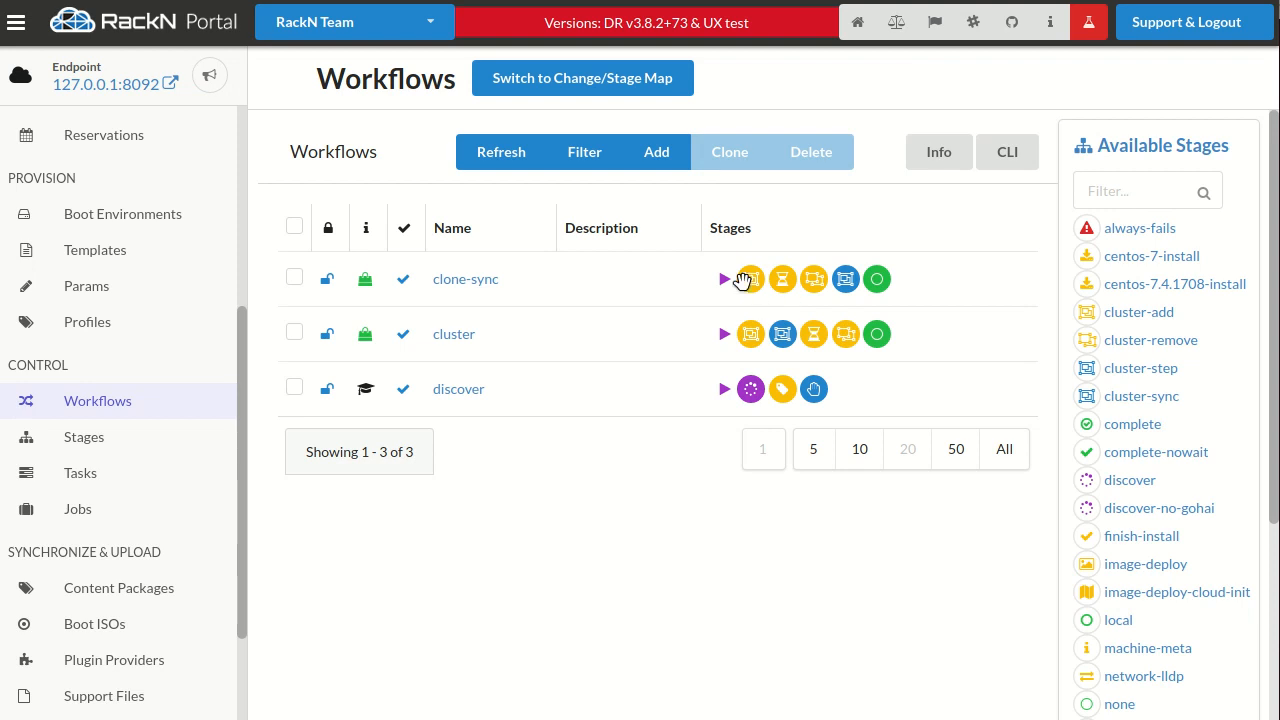
mouse_move(810, 282)
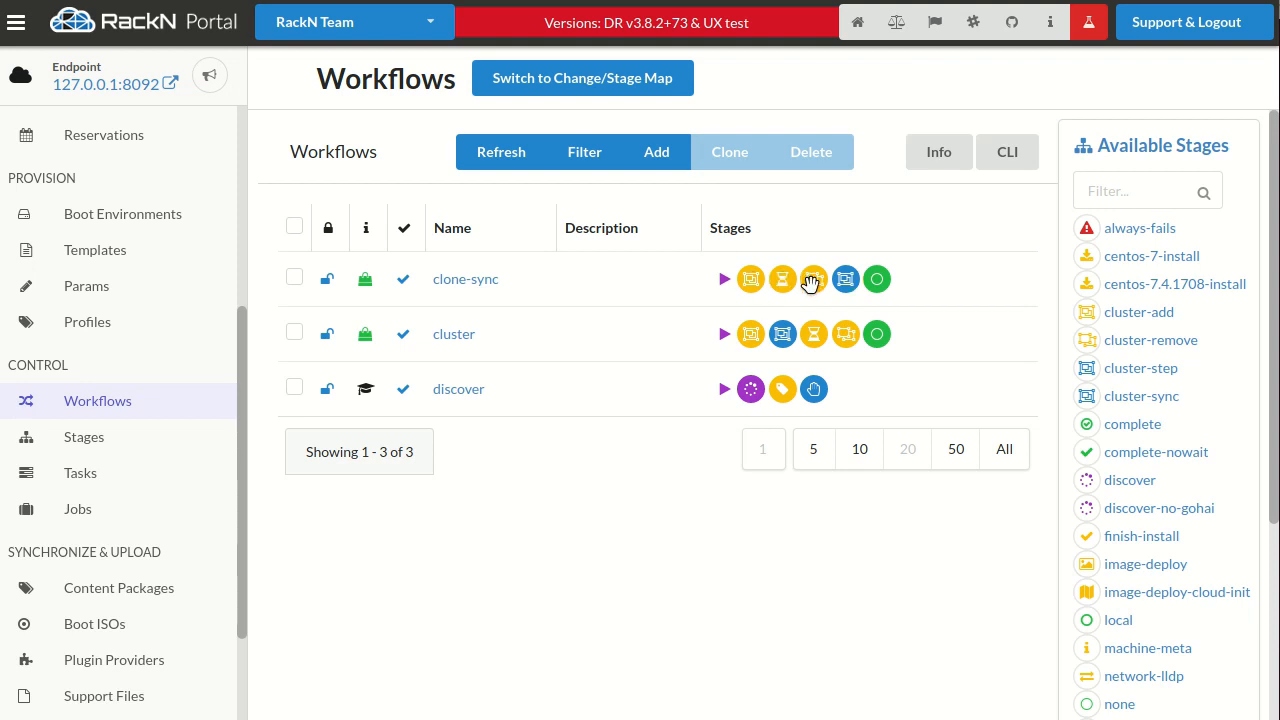
mouse_move(268, 288)
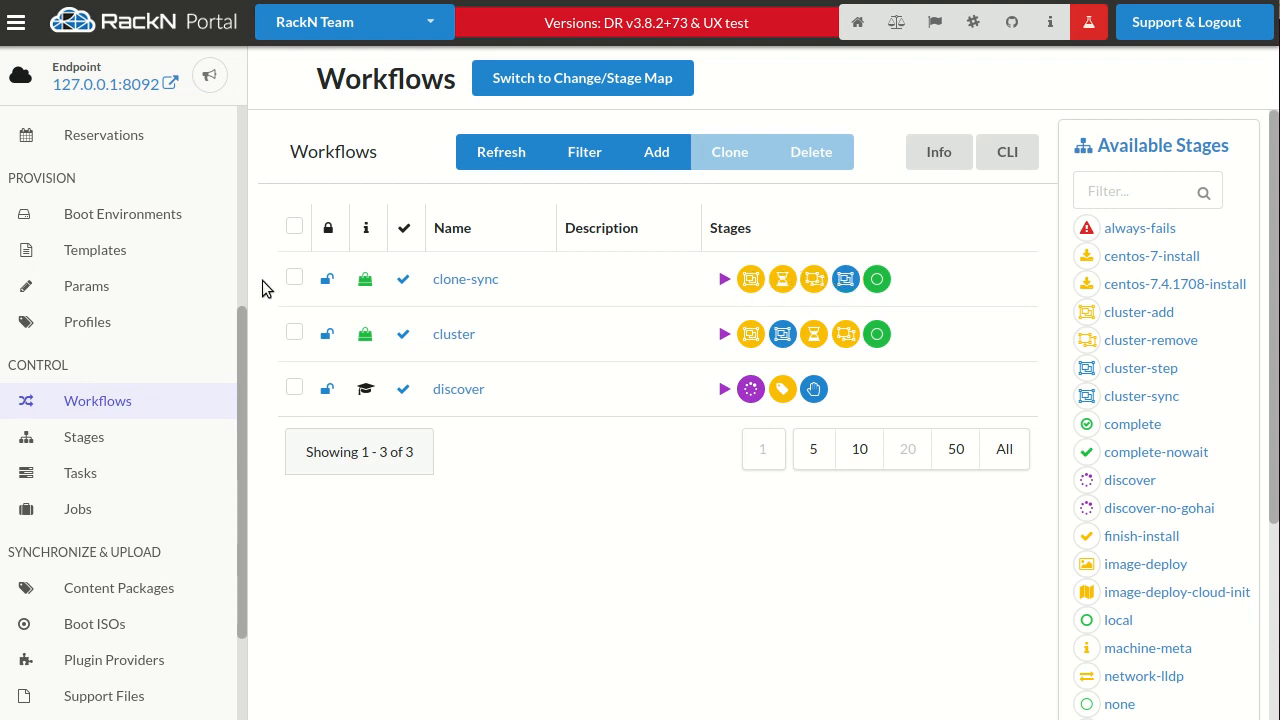
Step: Show clone-sync's stages, then cluster's: cluster-add, cluster-step, wait-time, cluster-remove, none
click(294, 276)
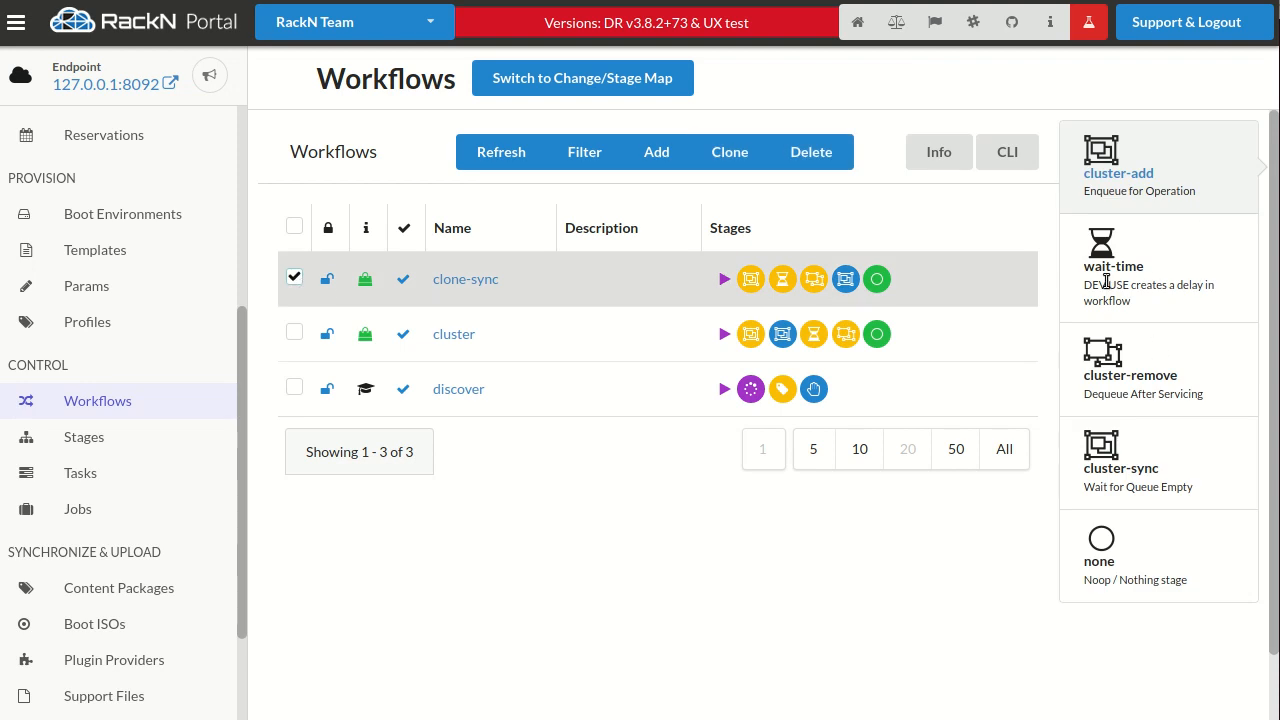
mouse_move(1086, 456)
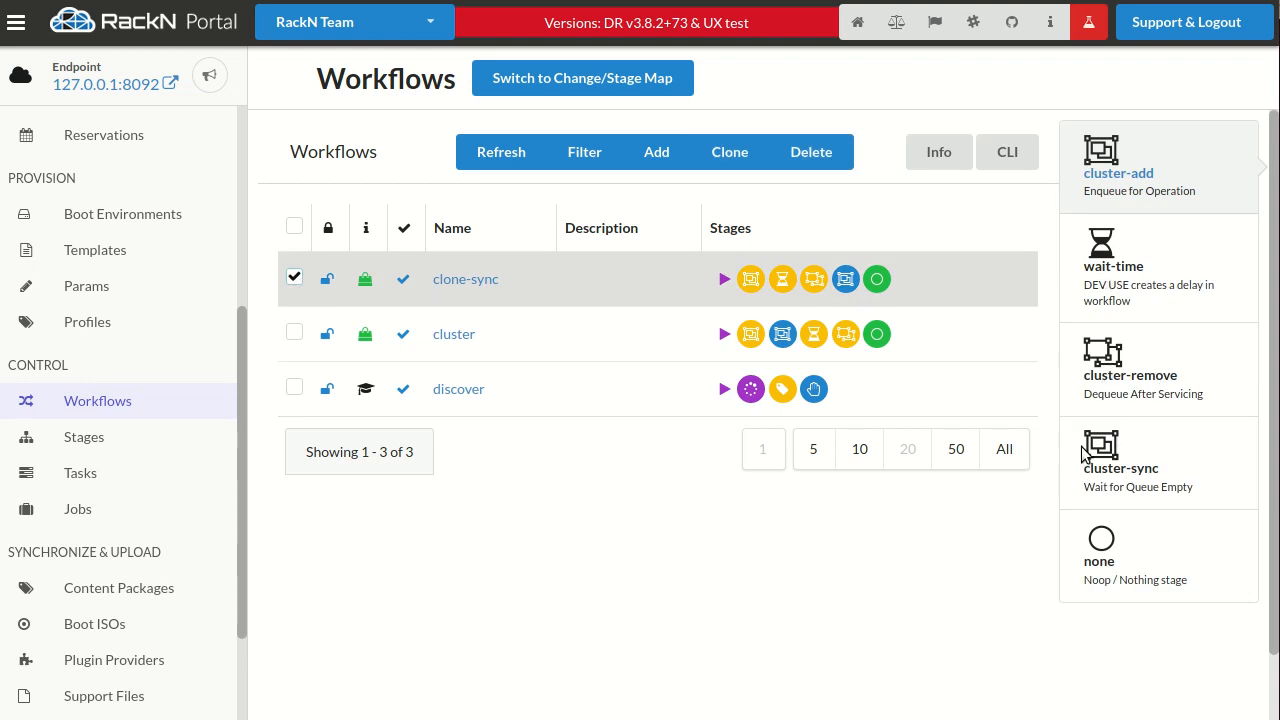
mouse_move(56, 362)
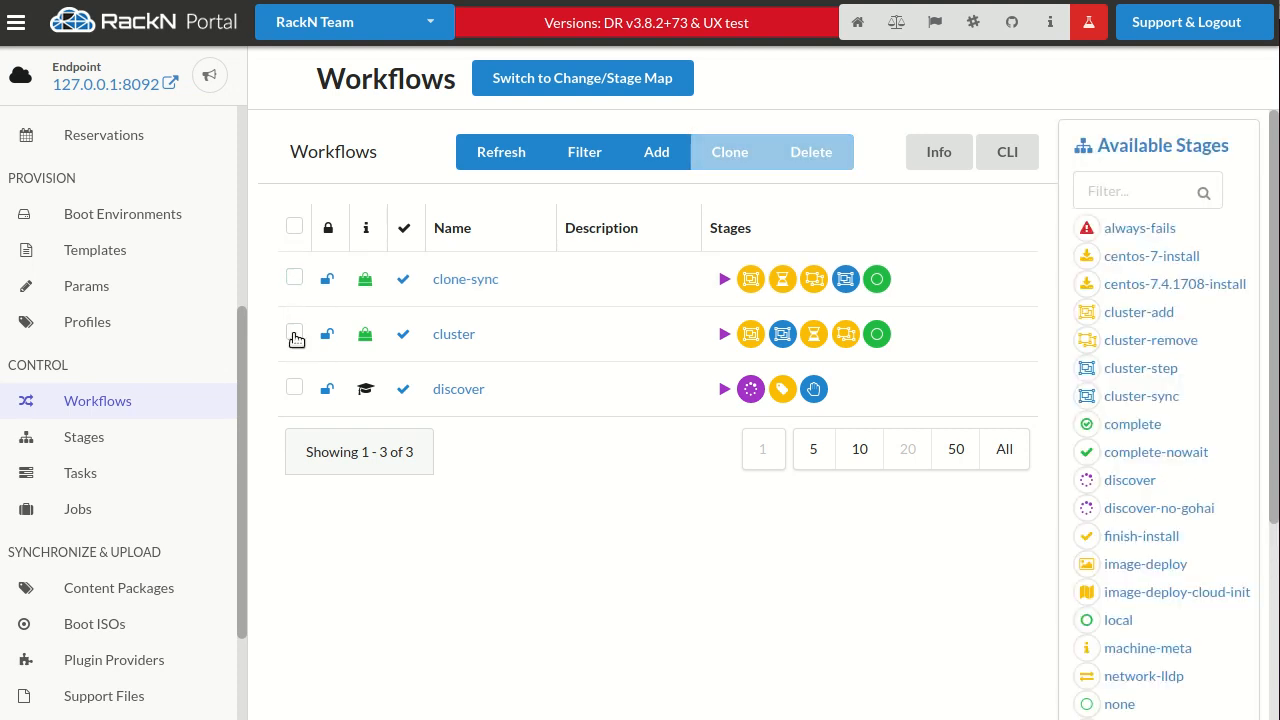
click(294, 332)
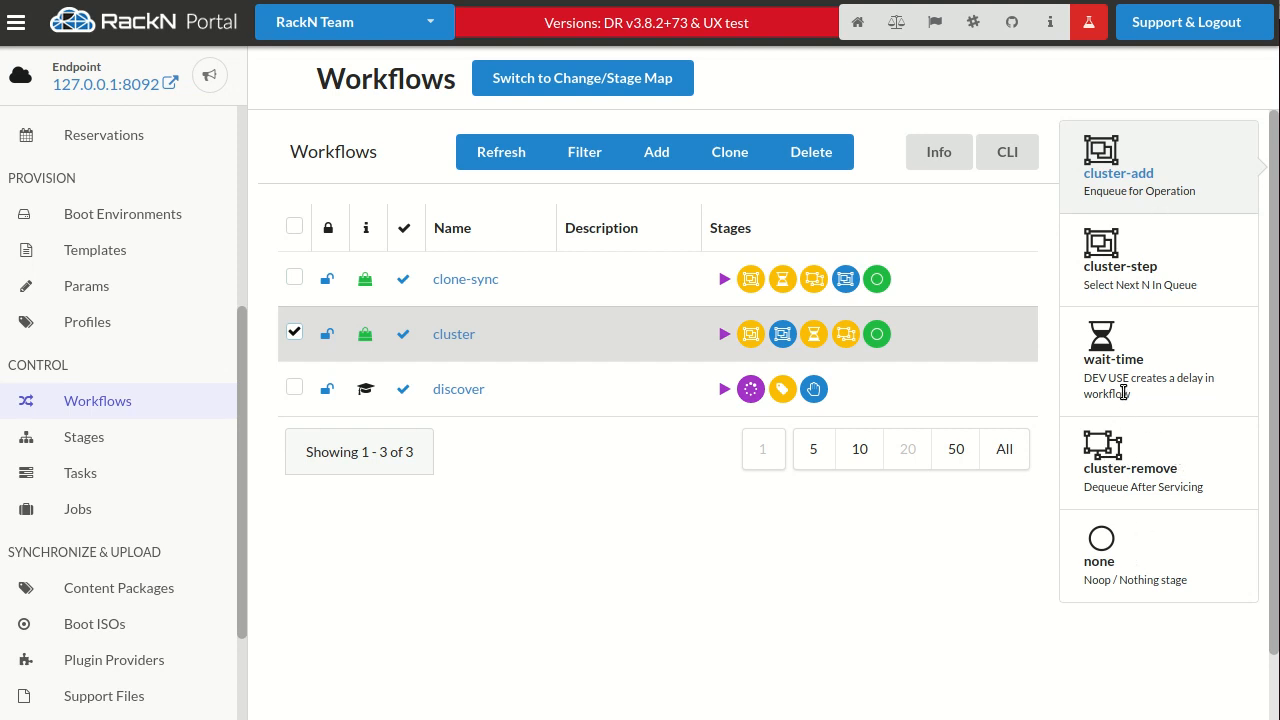
mouse_move(504, 384)
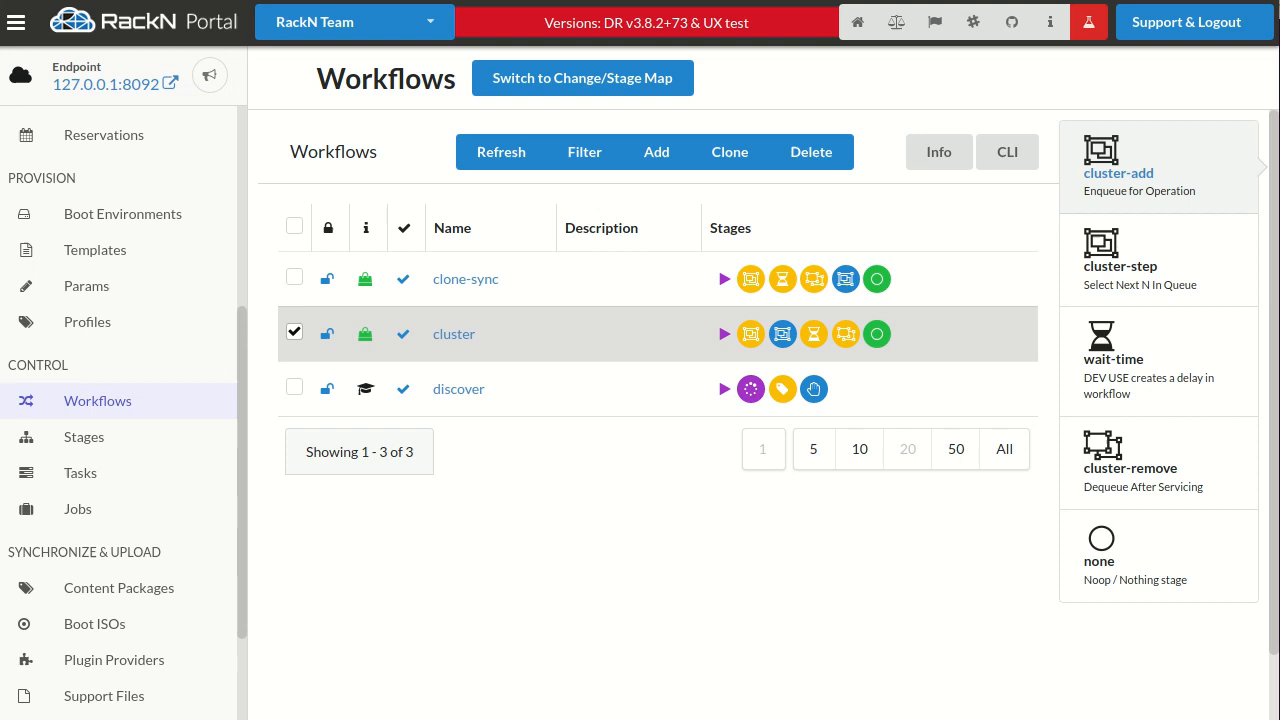
Step: Reopen the cluster profile from Profiles and select its cluster/profile name value
click(88, 322)
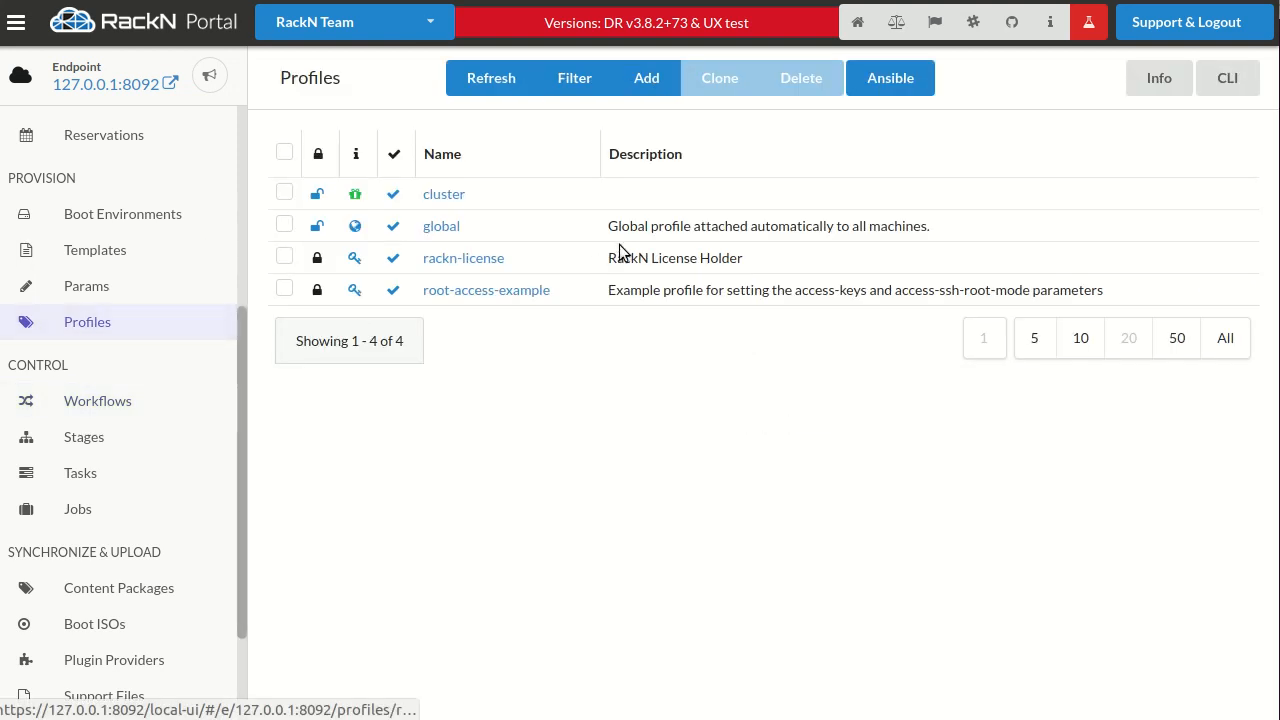
click(444, 192)
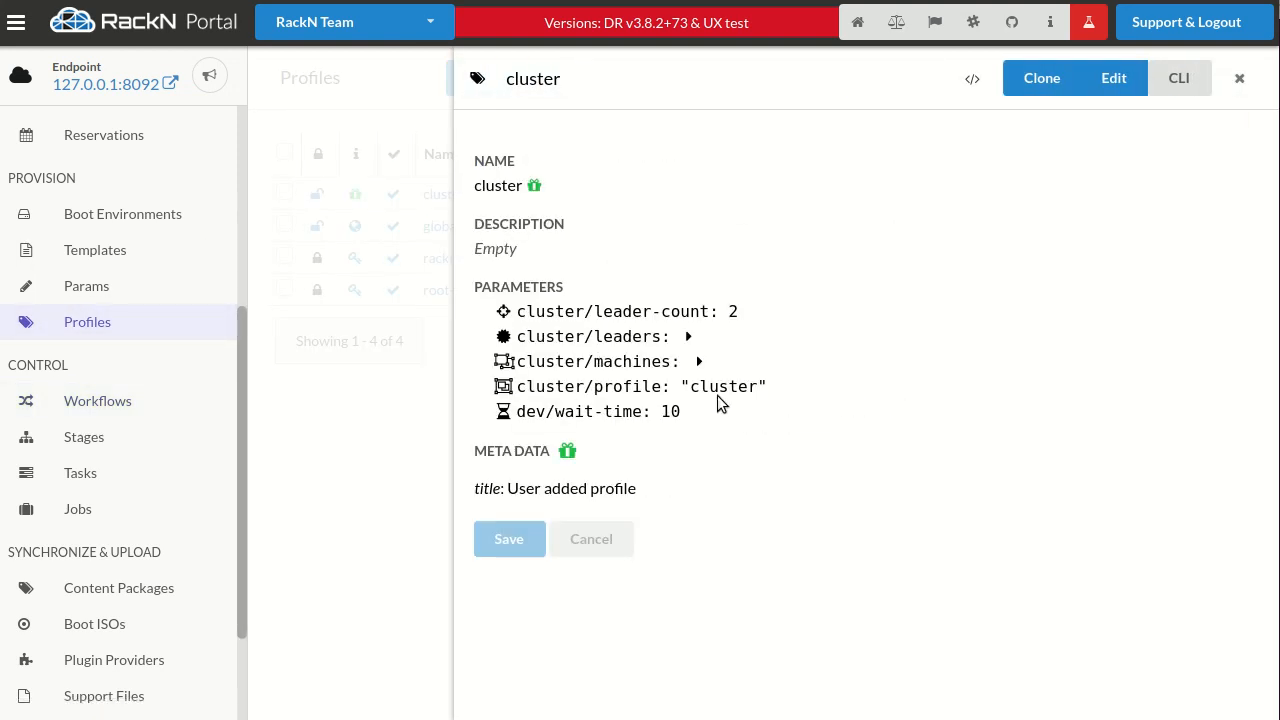
mouse_move(512, 412)
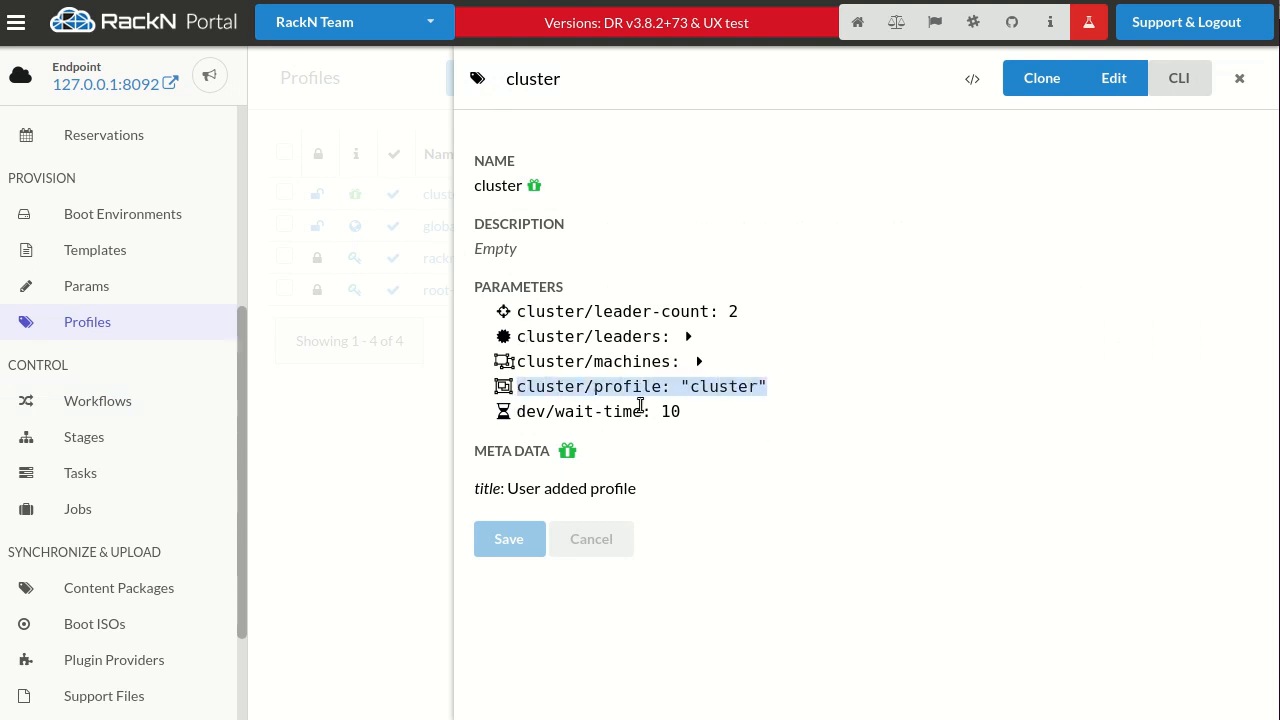
double_click(724, 386)
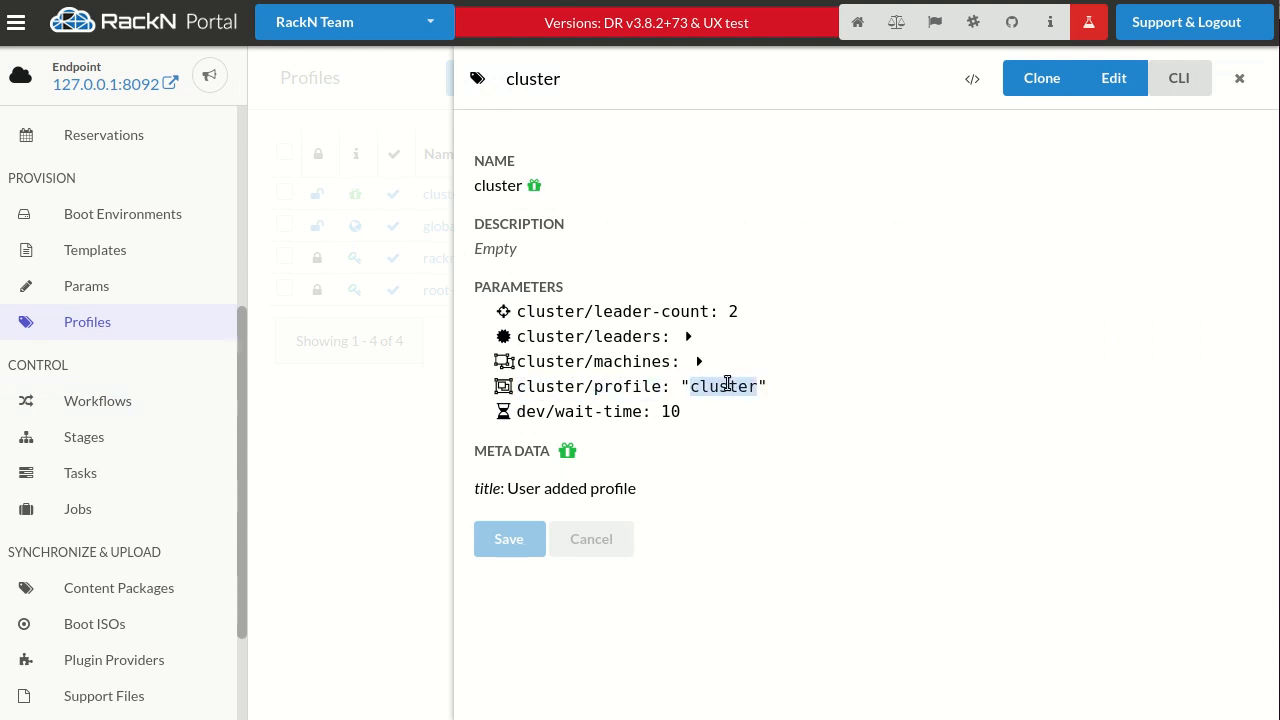